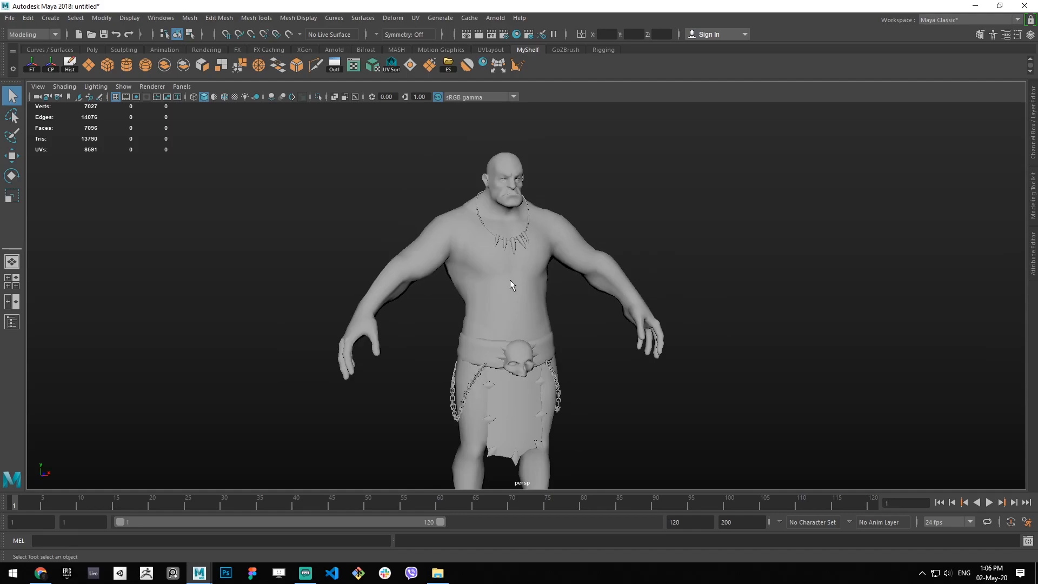
- Select the giant mesh and a chest face, then inspect it in wireframe from several angles
click(509, 284)
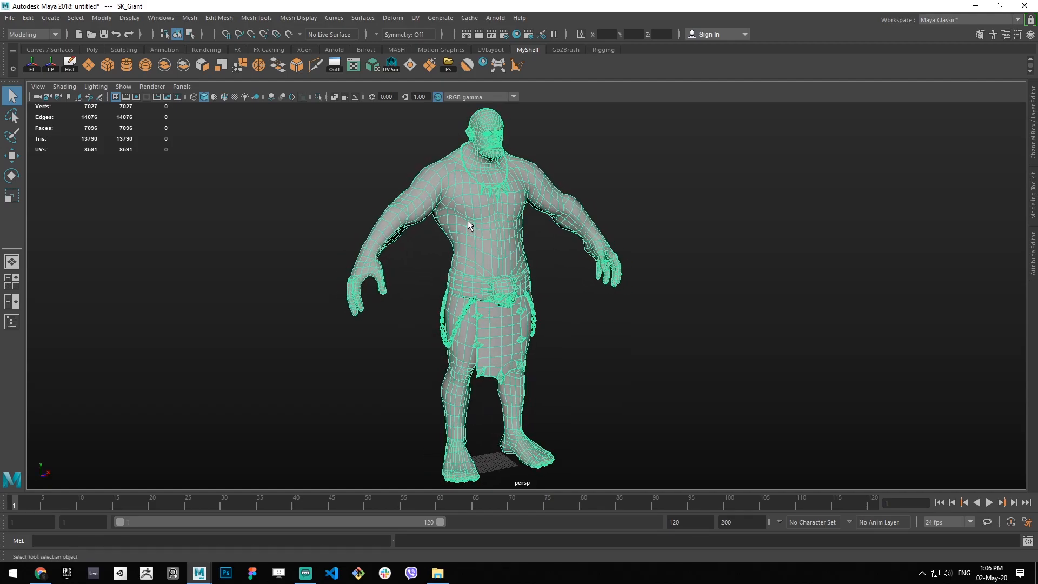
right_click(456, 219)
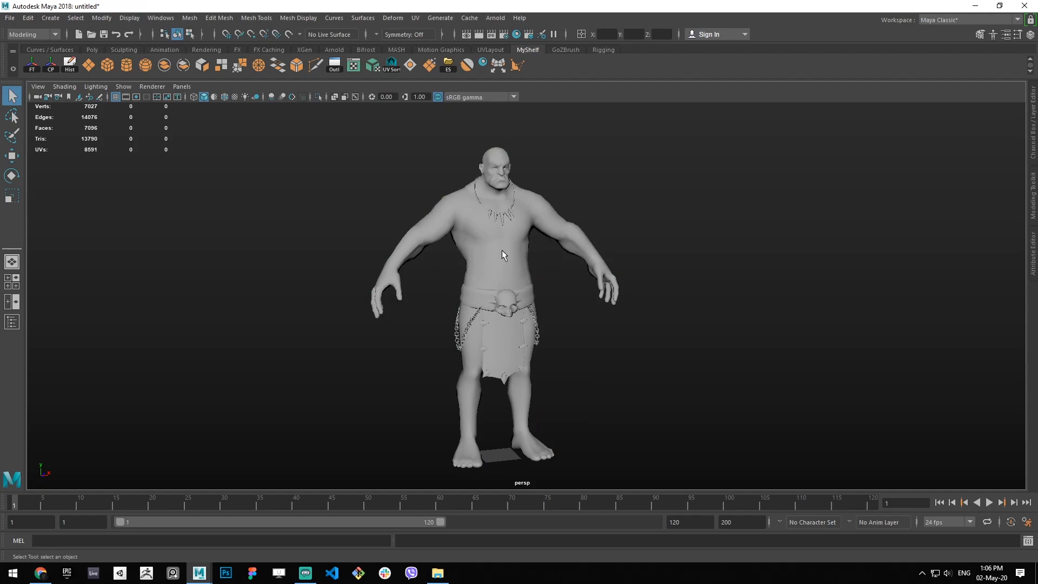
click(490, 236)
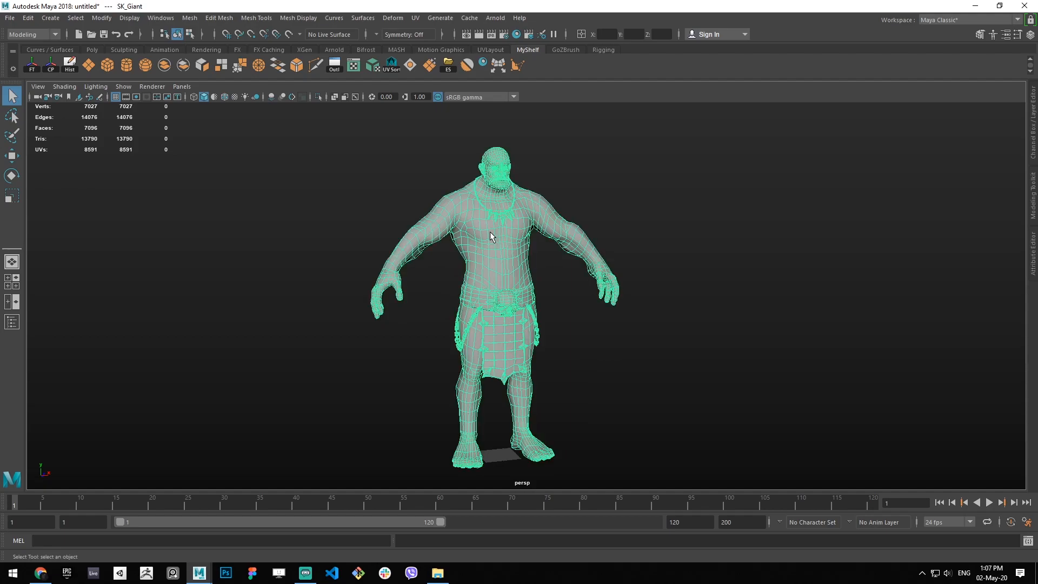
mouse_move(558, 215)
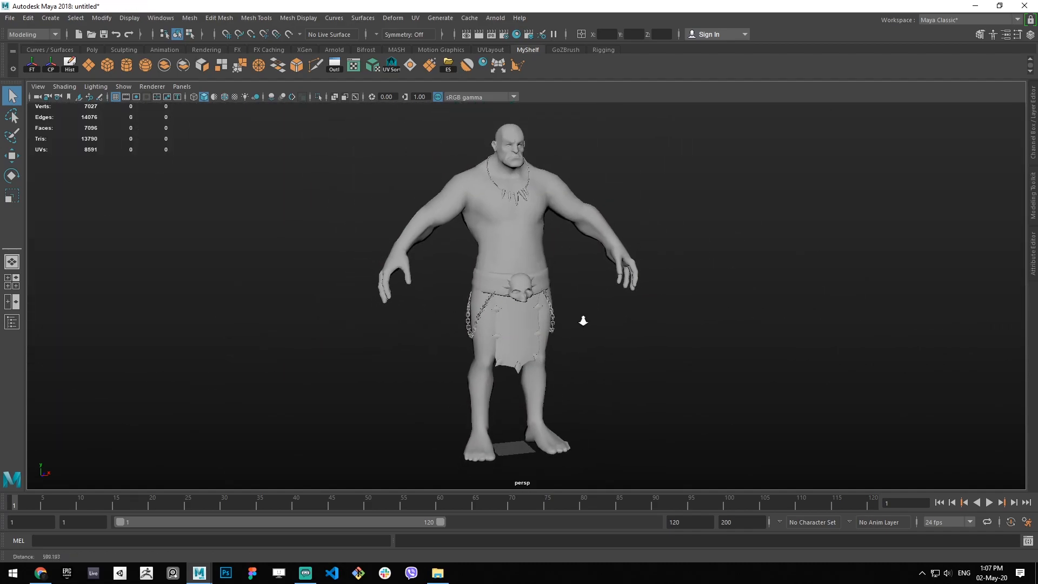
click(521, 265)
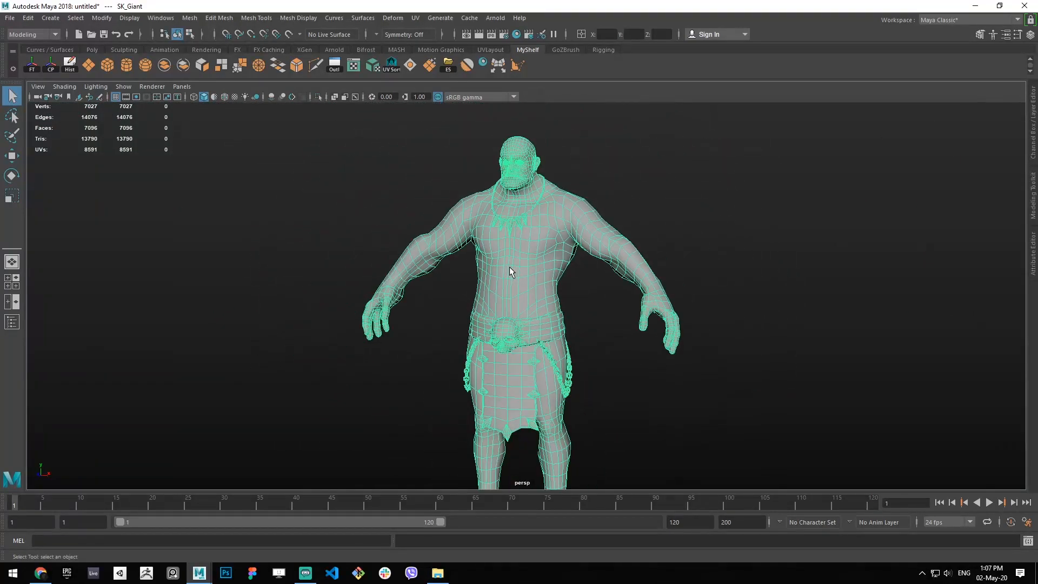
click(479, 265)
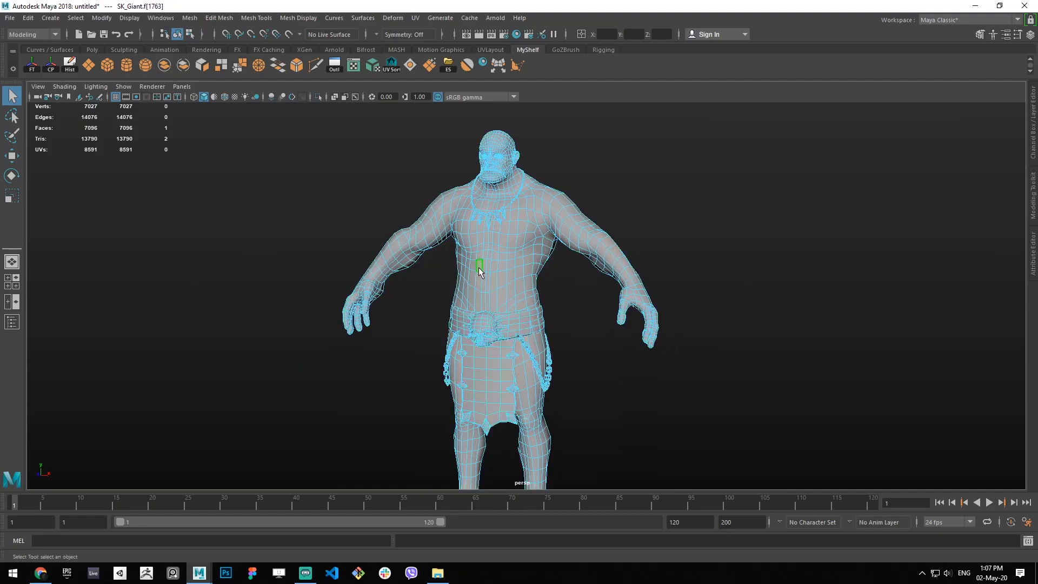
key(4)
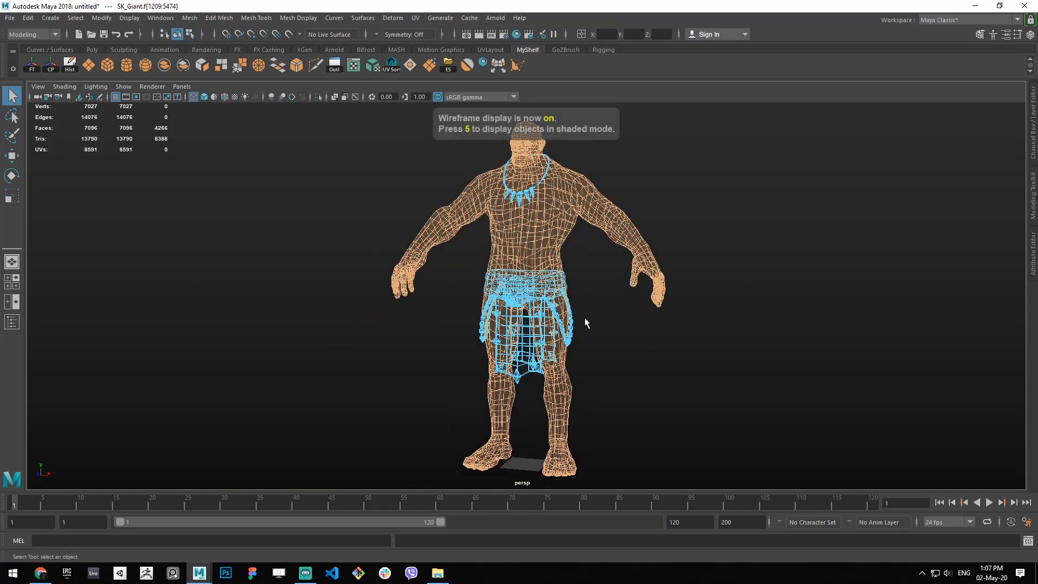
drag(585, 323, 621, 324)
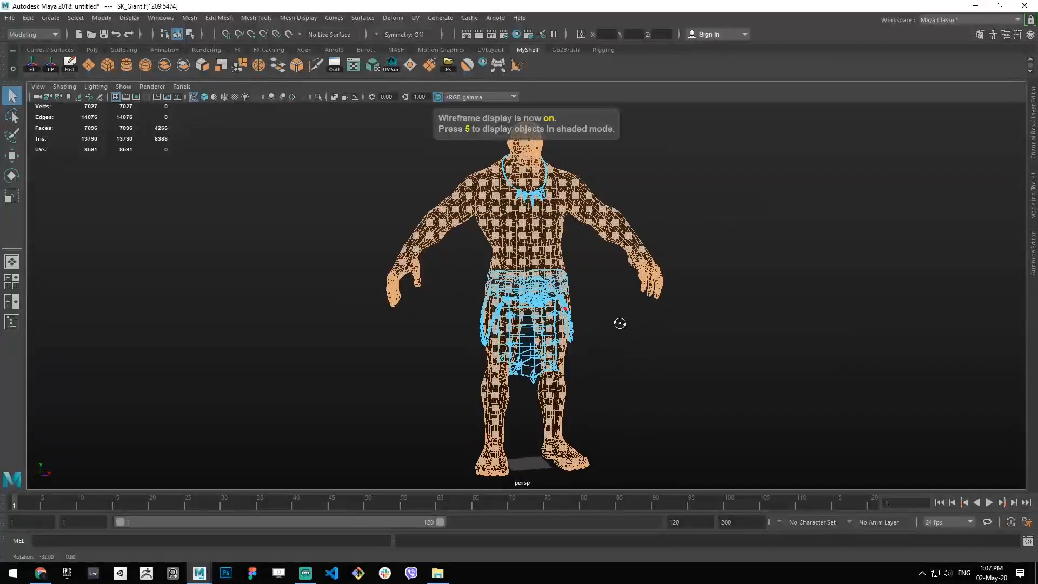
drag(620, 323, 581, 356)
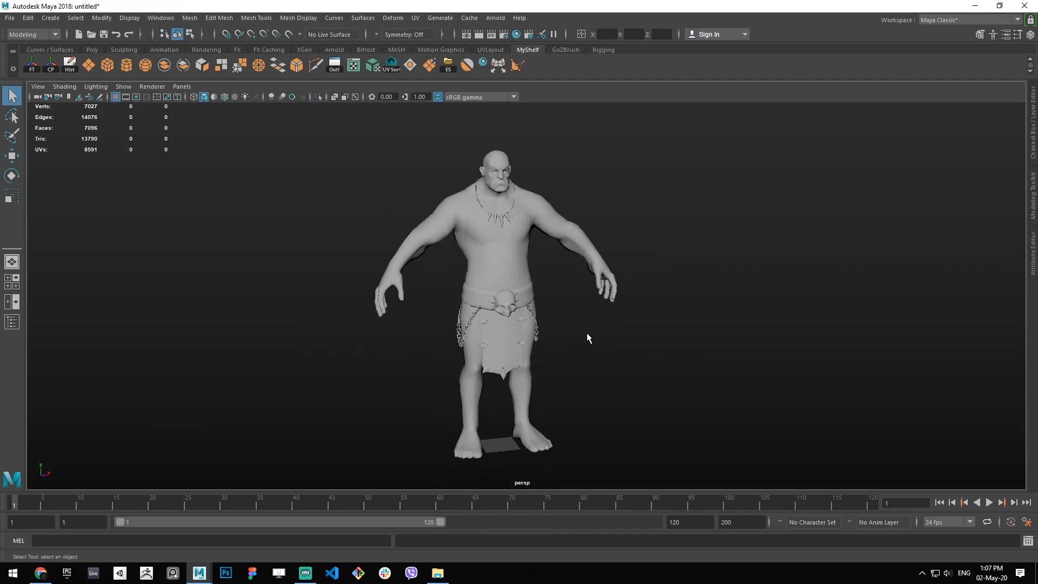
mouse_move(535, 306)
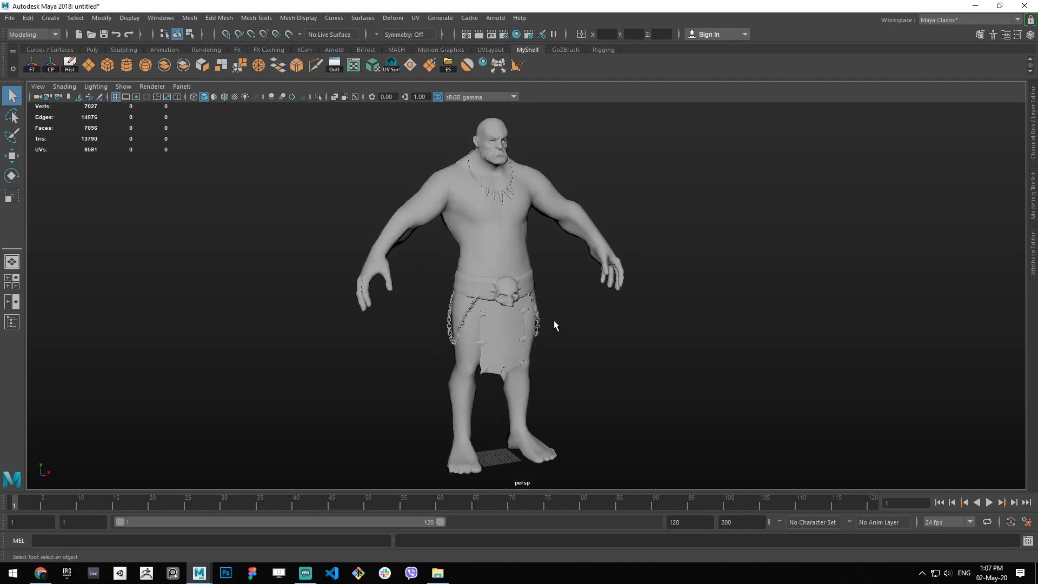
drag(554, 326, 554, 317)
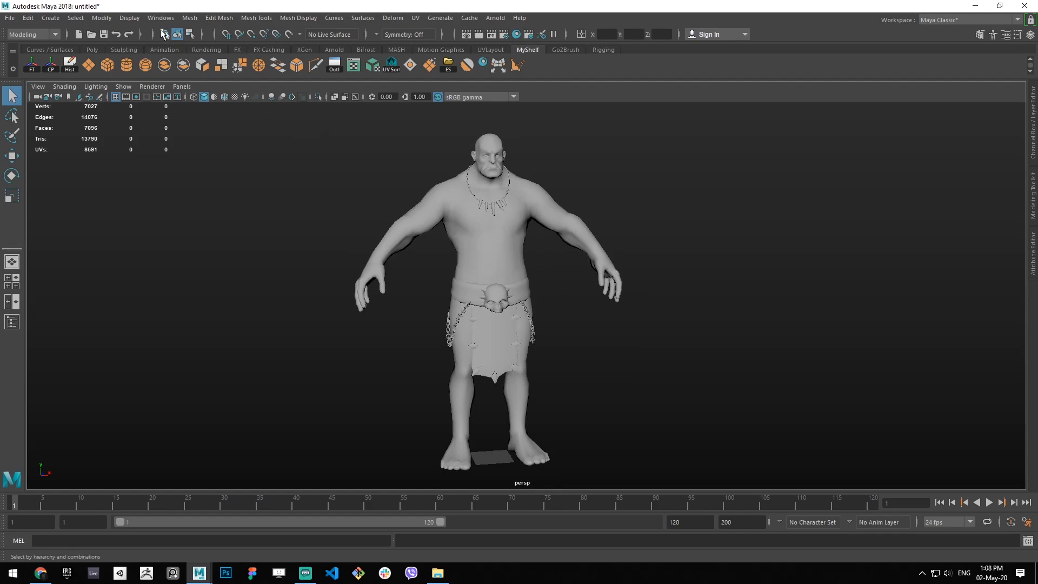
- Bring up the Hypershade beside the viewport and show the default lambert1 material's properties
click(160, 18)
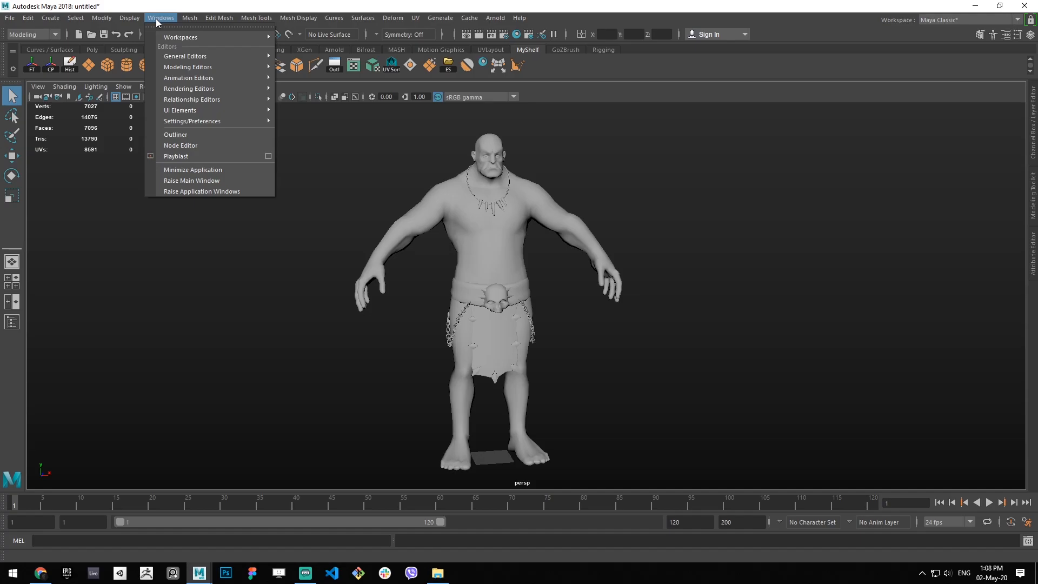
mouse_move(192, 100)
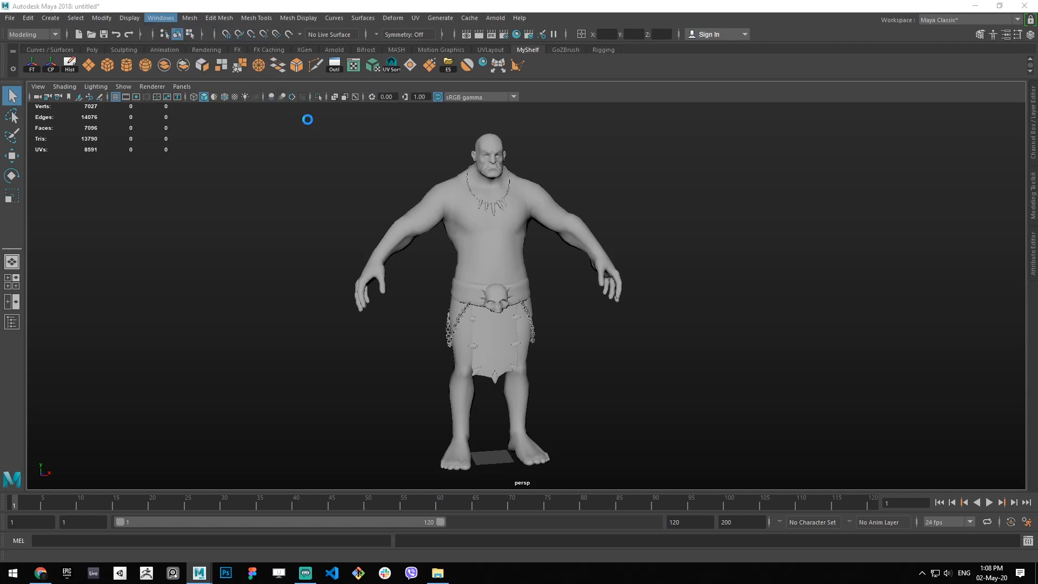
click(160, 17)
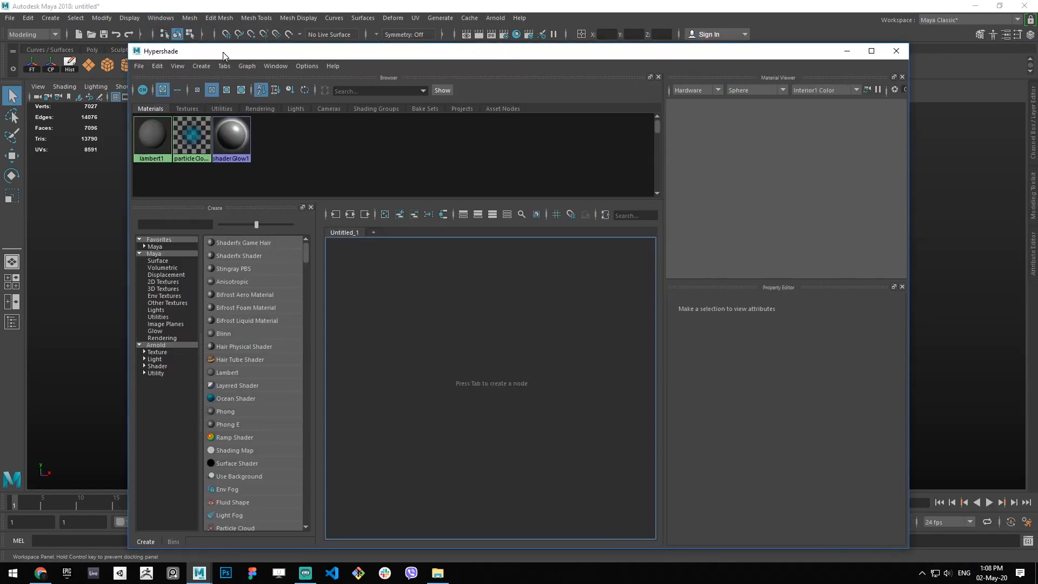
drag(225, 55, 344, 153)
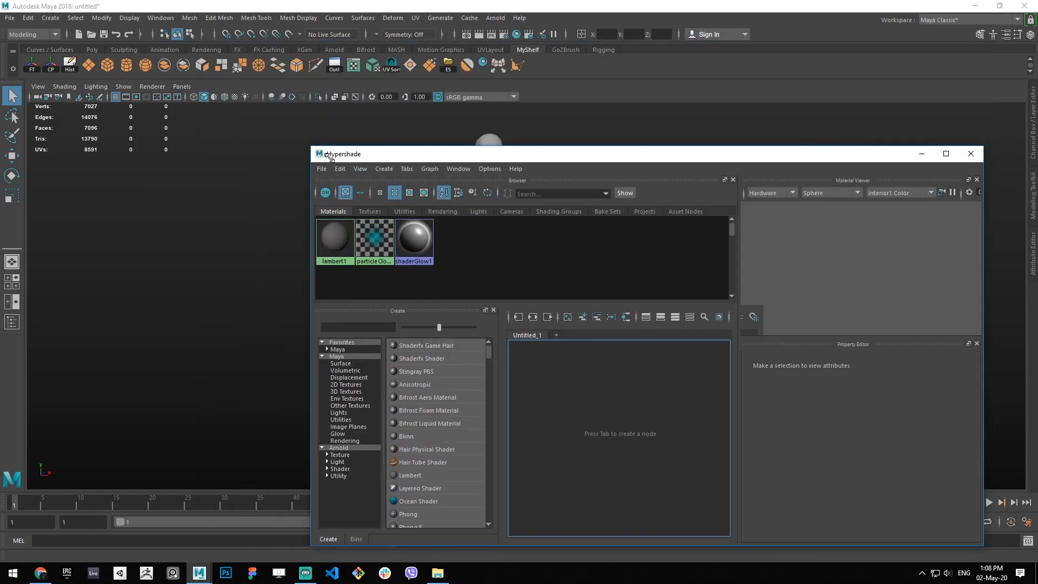
drag(343, 153, 237, 49)
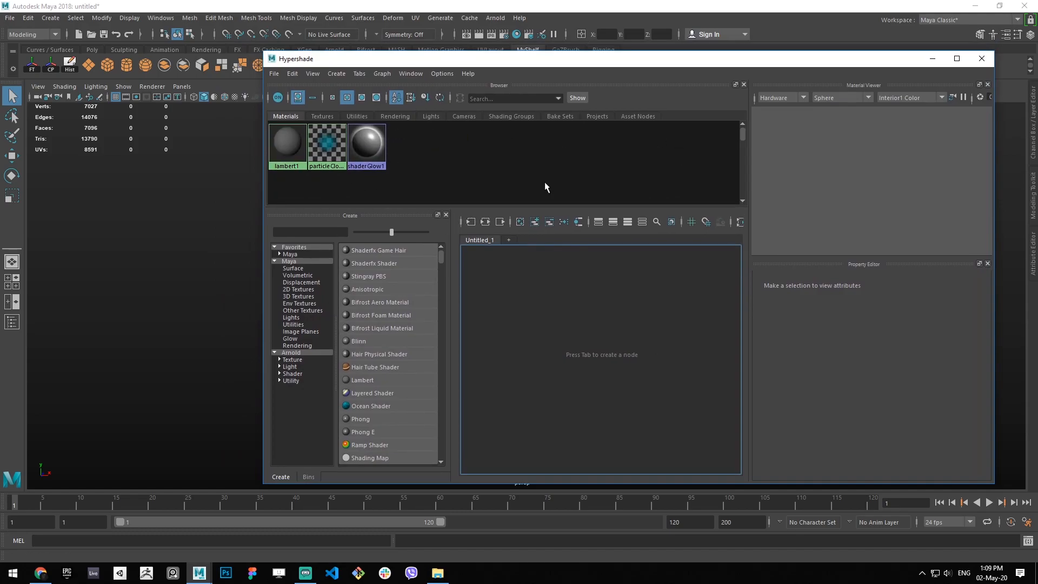
mouse_move(327, 65)
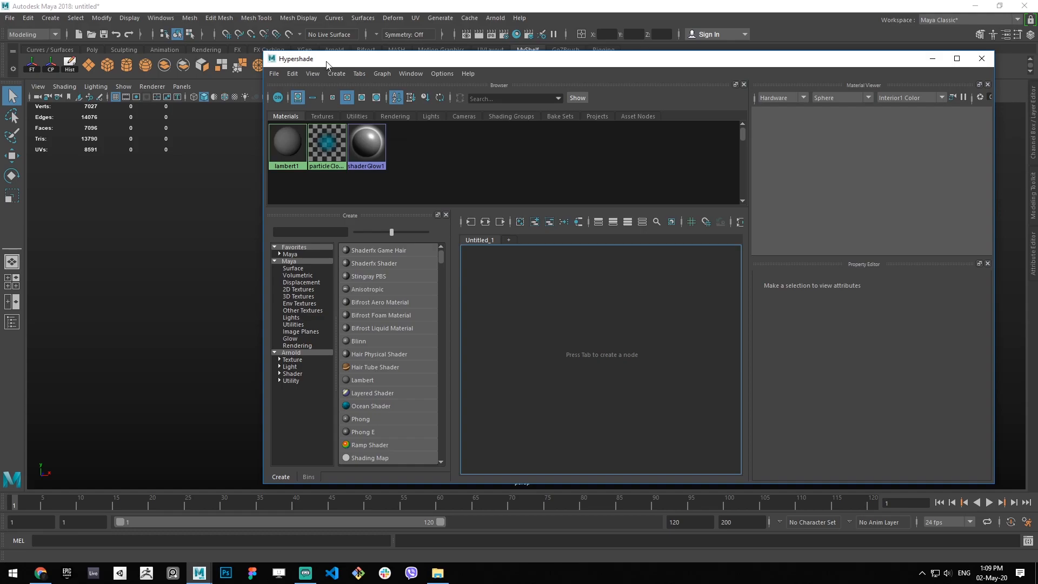
drag(324, 58, 132, 51)
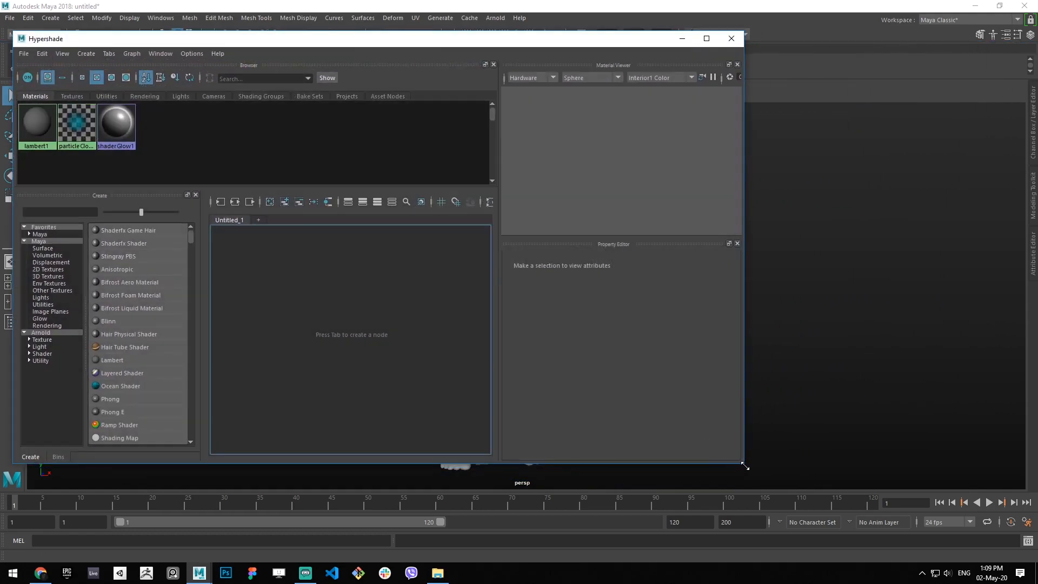
drag(746, 464, 444, 455)
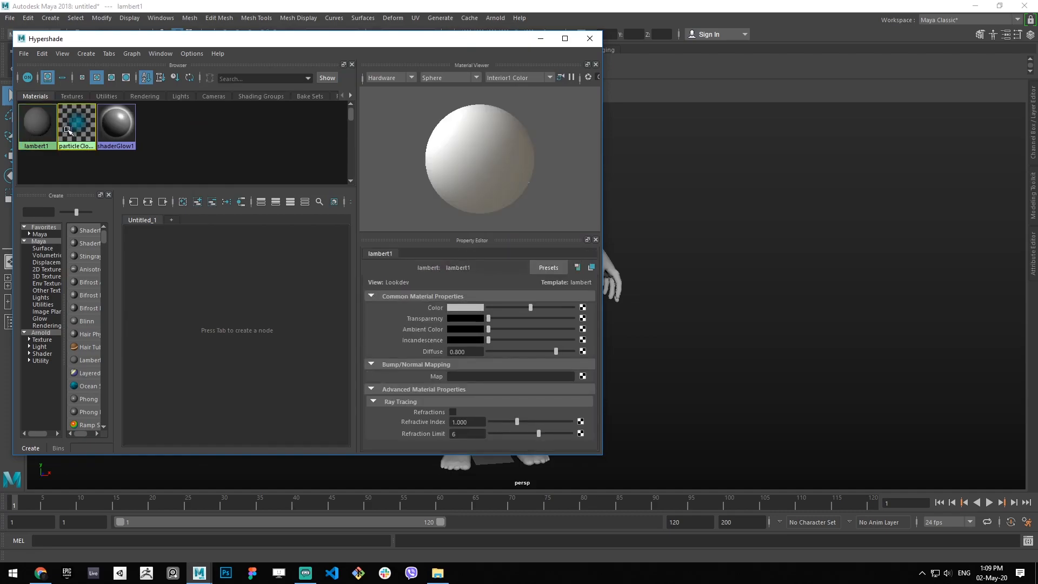
click(115, 124)
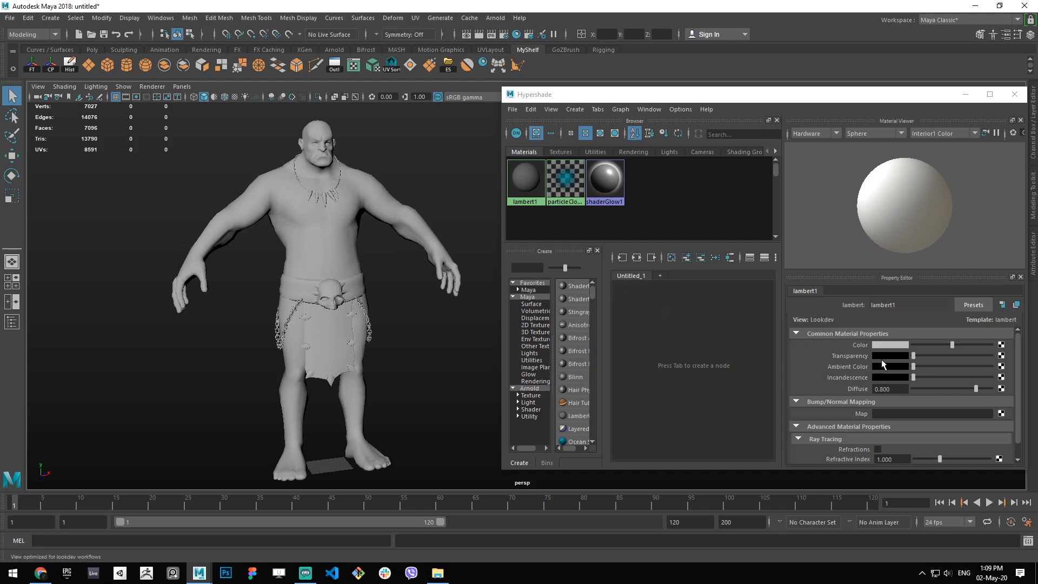
scroll(down, 3)
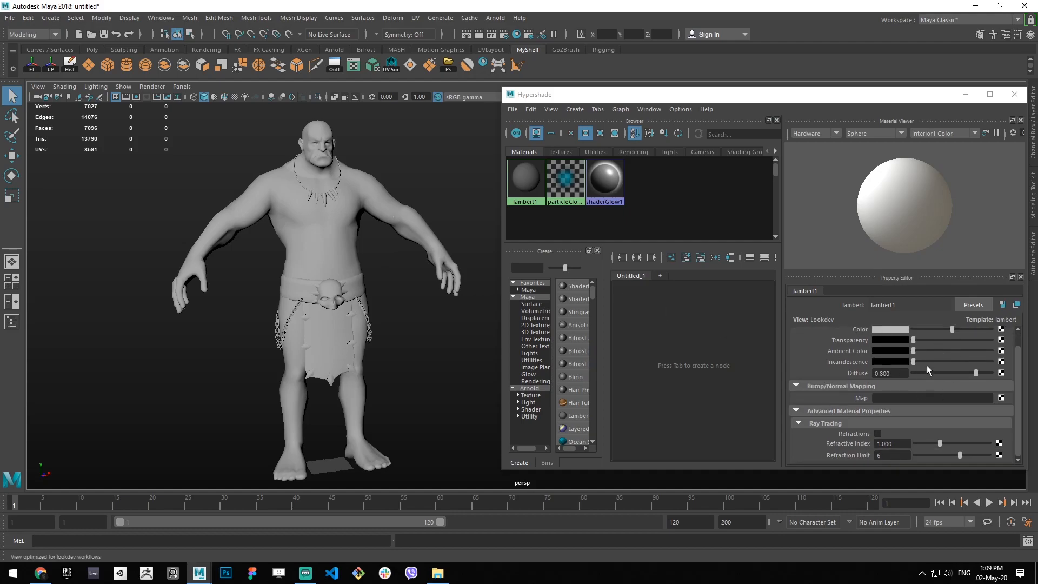
click(1014, 94)
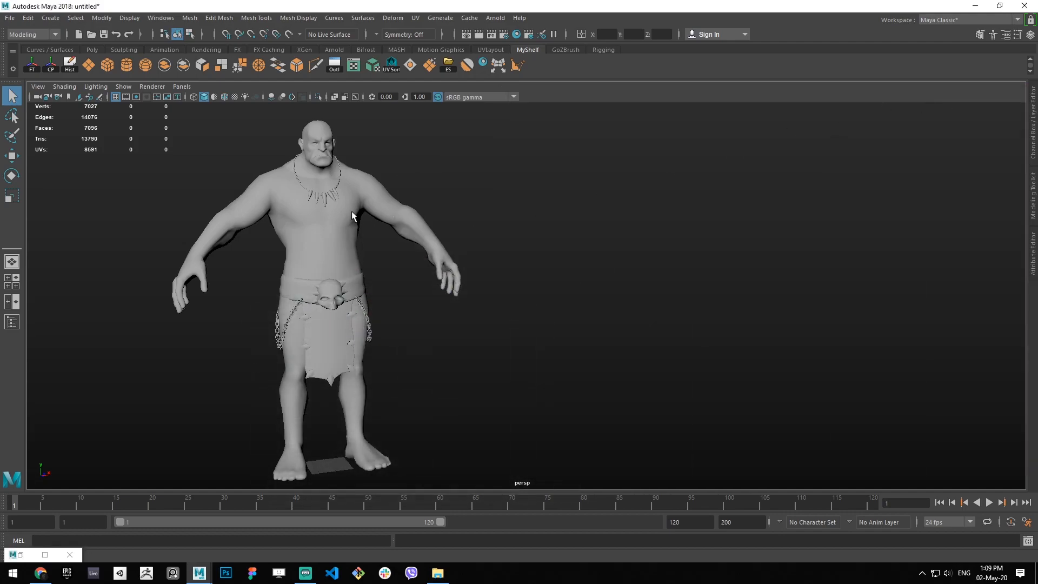
right_click(351, 215)
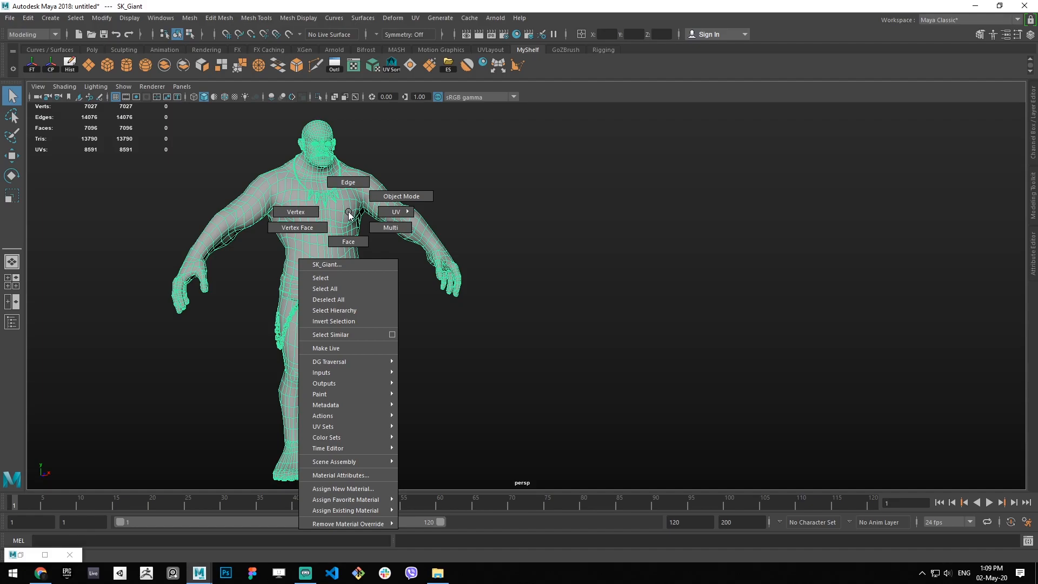
mouse_move(338, 462)
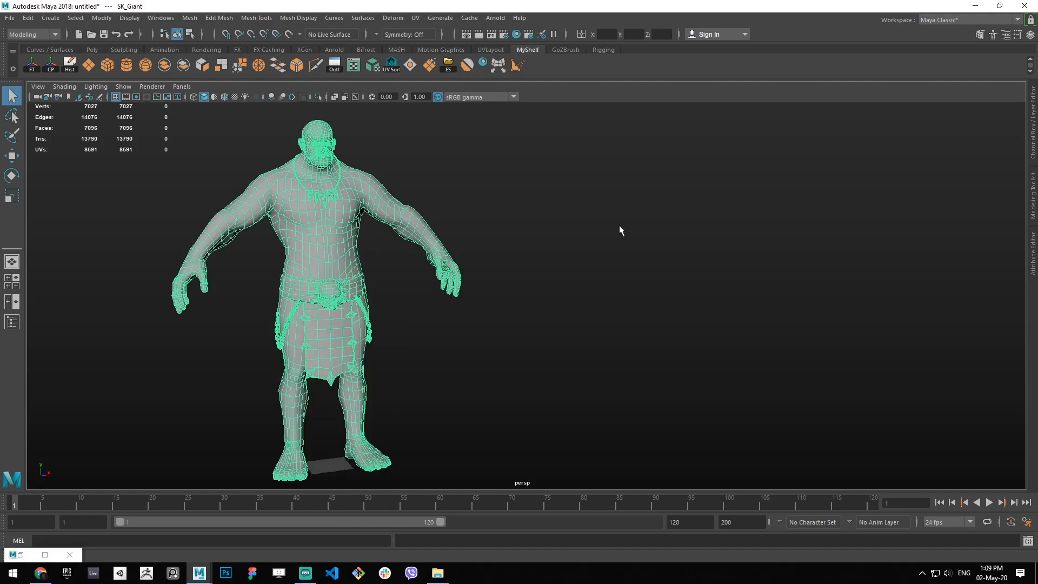
mouse_move(311, 249)
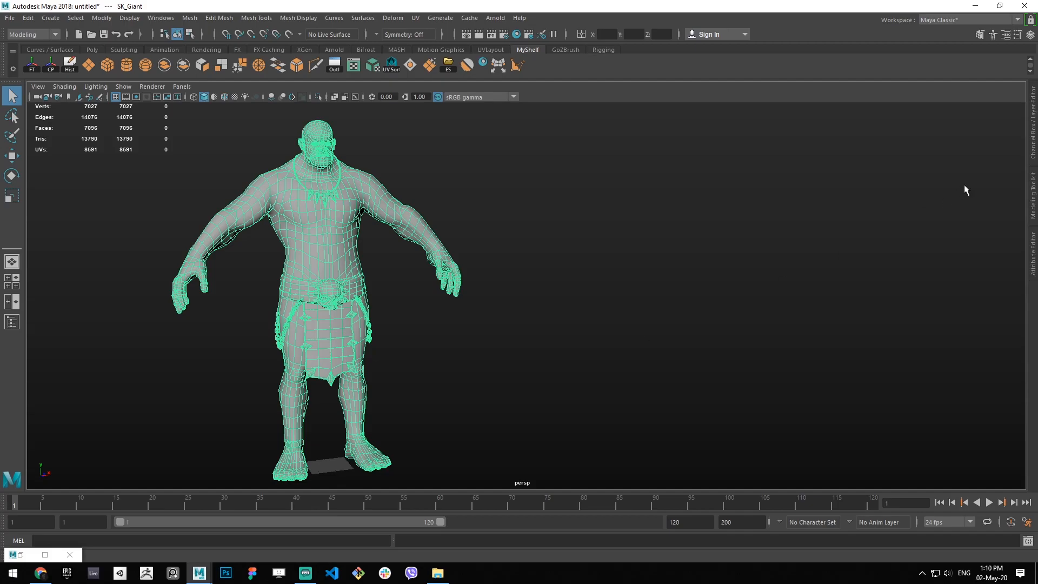
mouse_move(1033, 151)
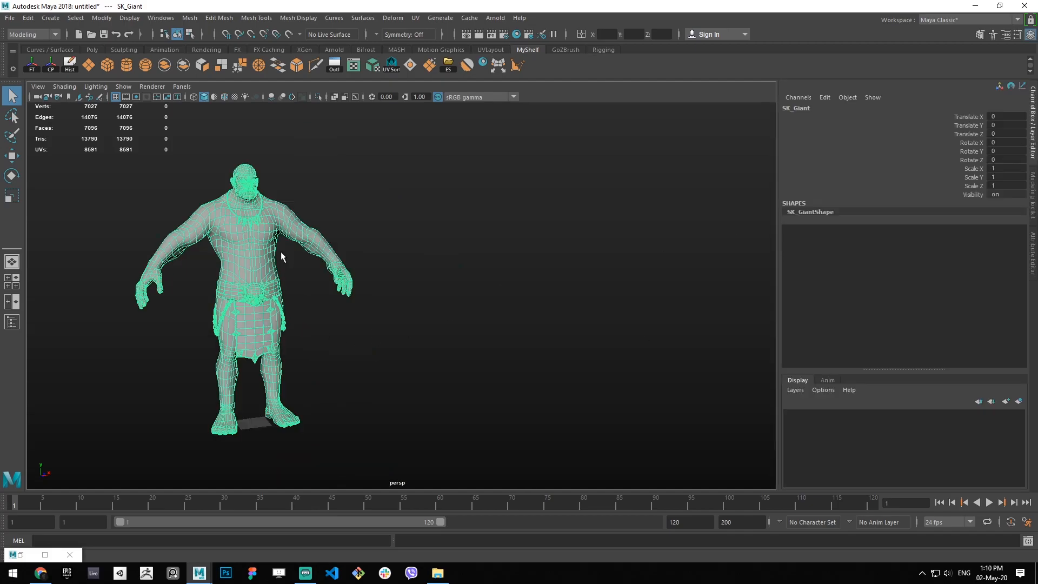
right_click(268, 241)
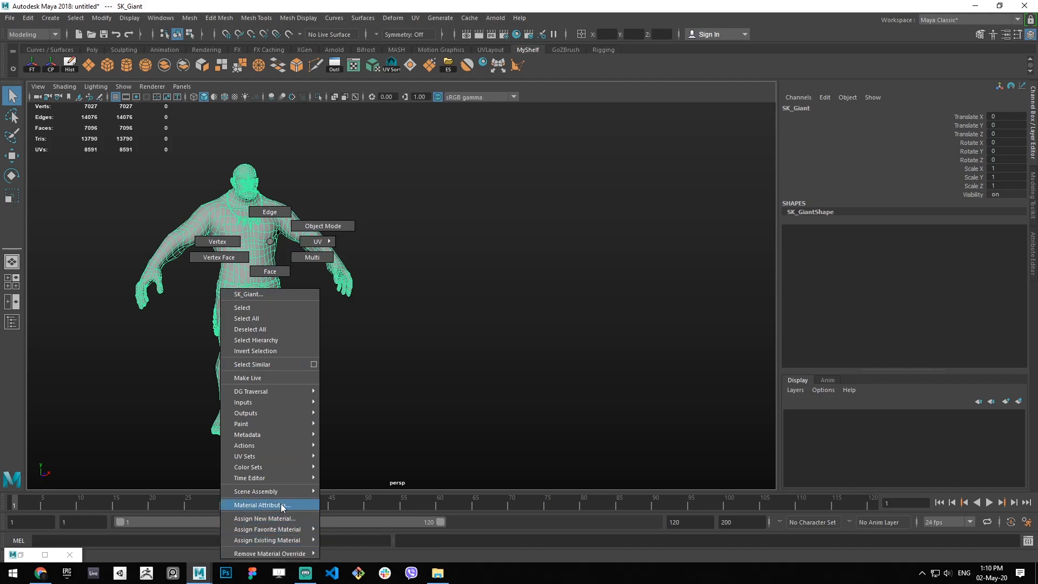
click(264, 505)
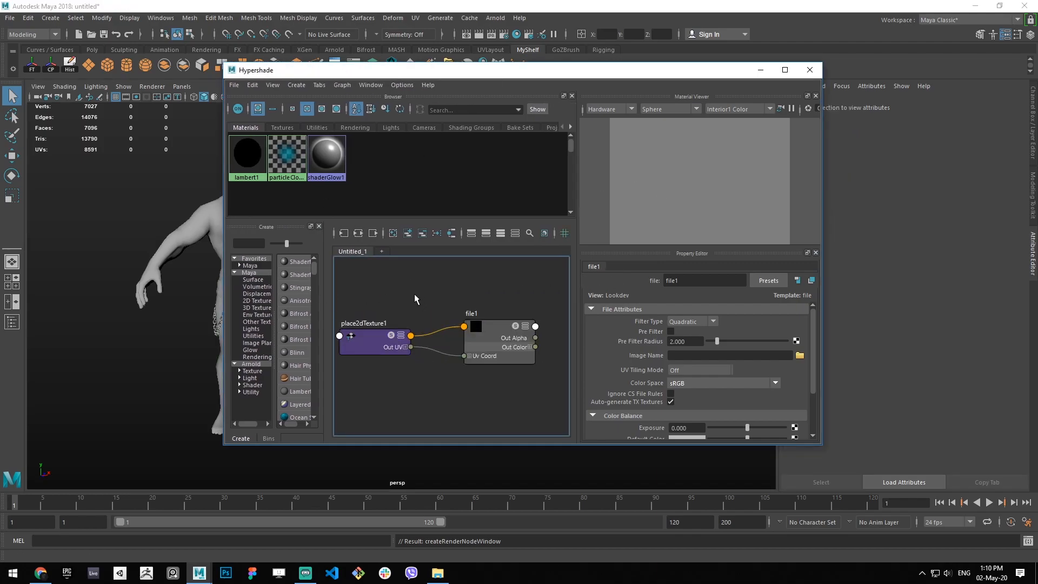
click(247, 154)
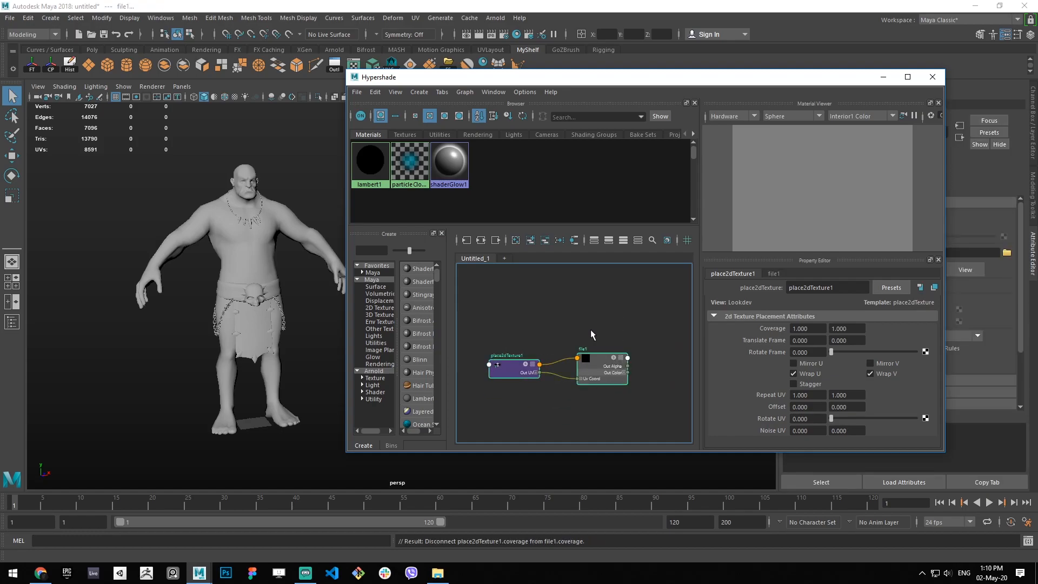
click(932, 77)
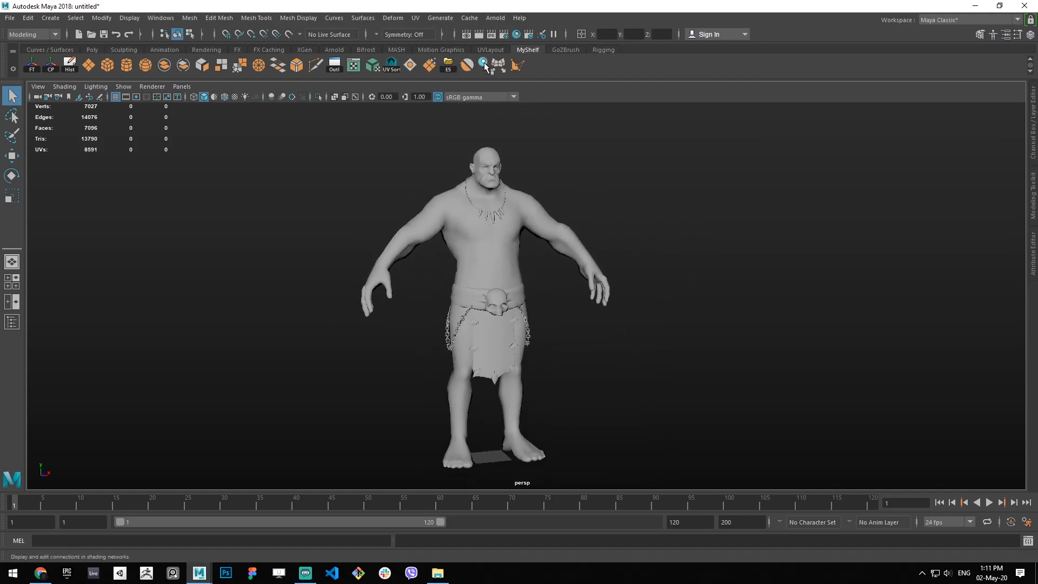
- Select the faces of the giant's left hand with the Hypershade available
click(484, 64)
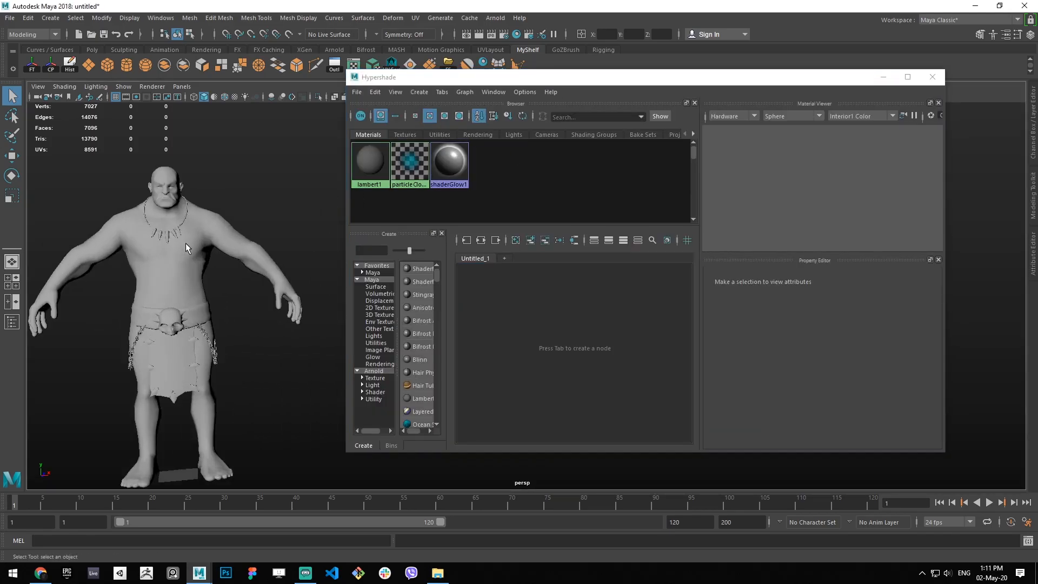
click(370, 163)
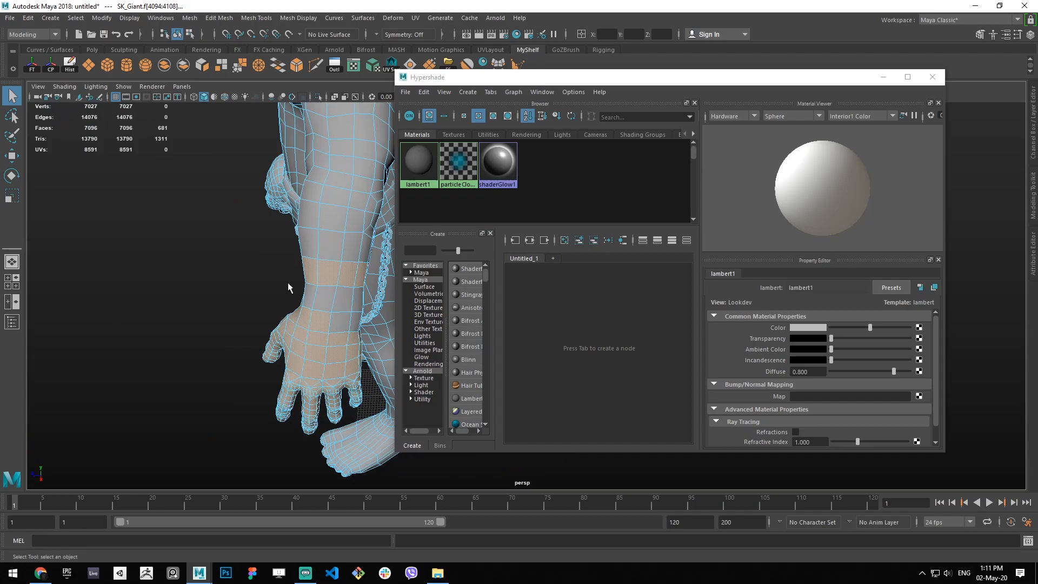
click(932, 77)
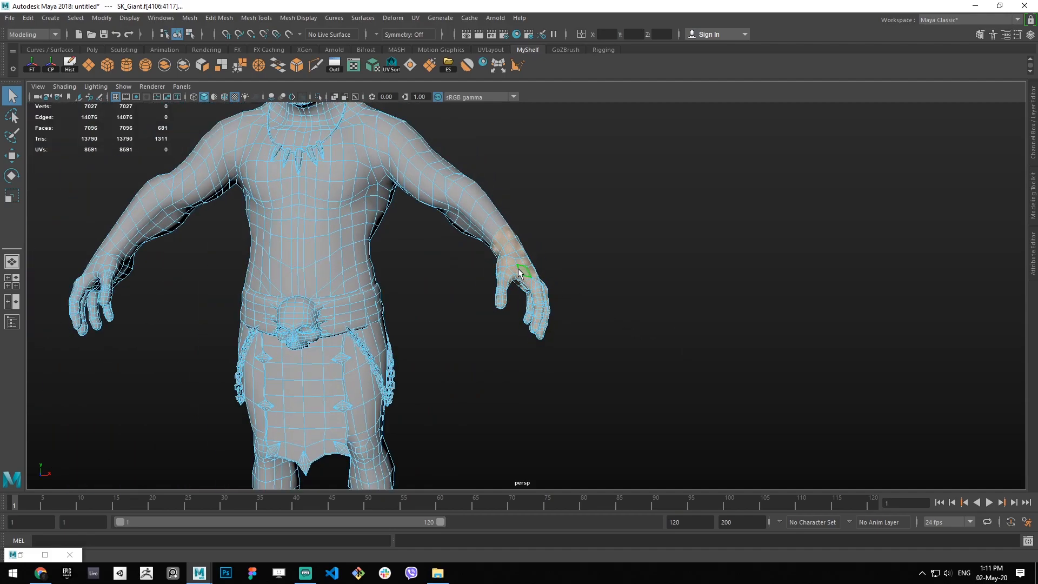
right_click(520, 271)
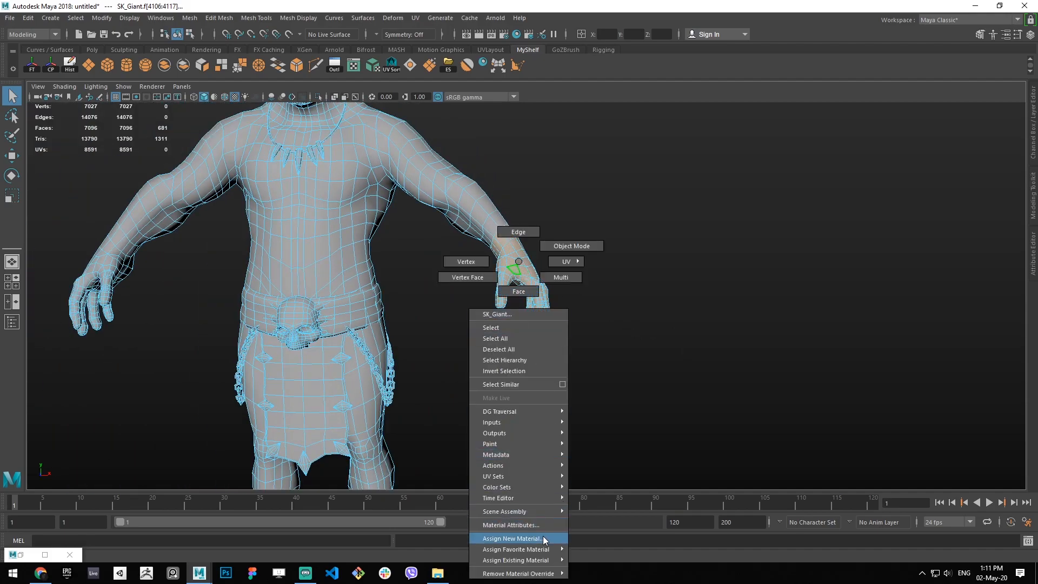
- Assign a new Lambert material (lambert2) to the hand faces and colour it red
click(511, 537)
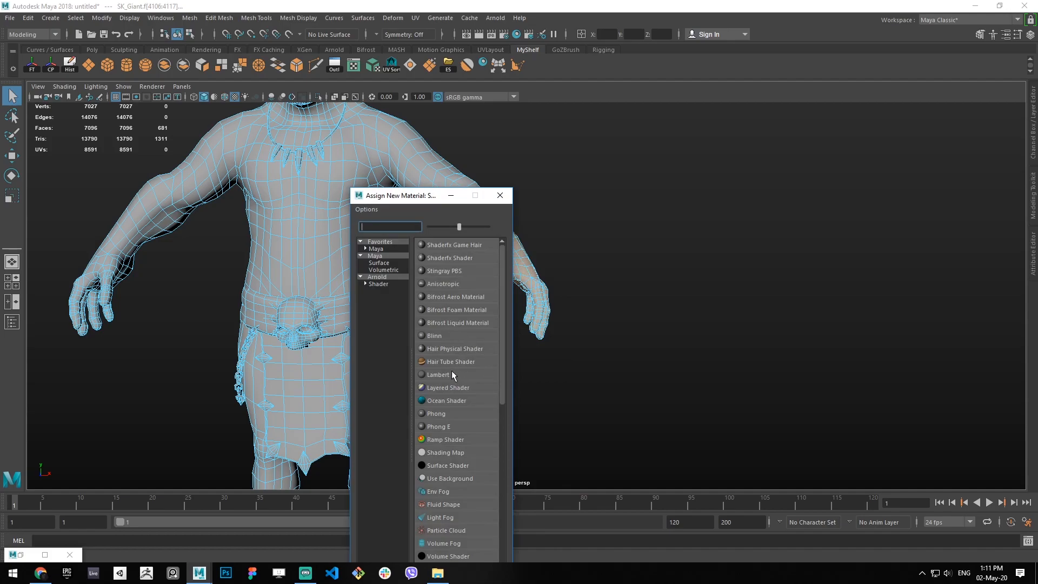
click(438, 374)
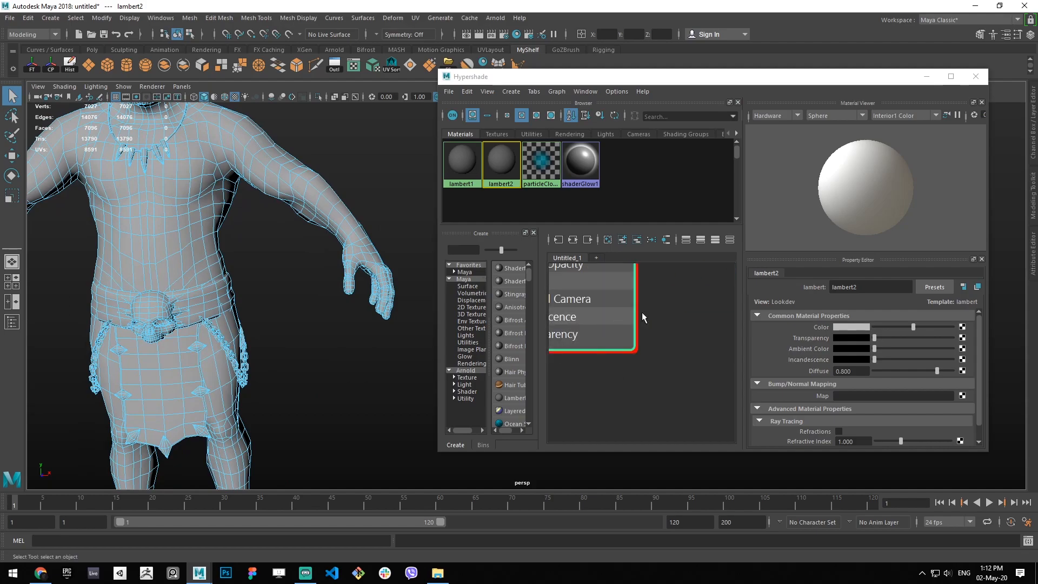
click(850, 327)
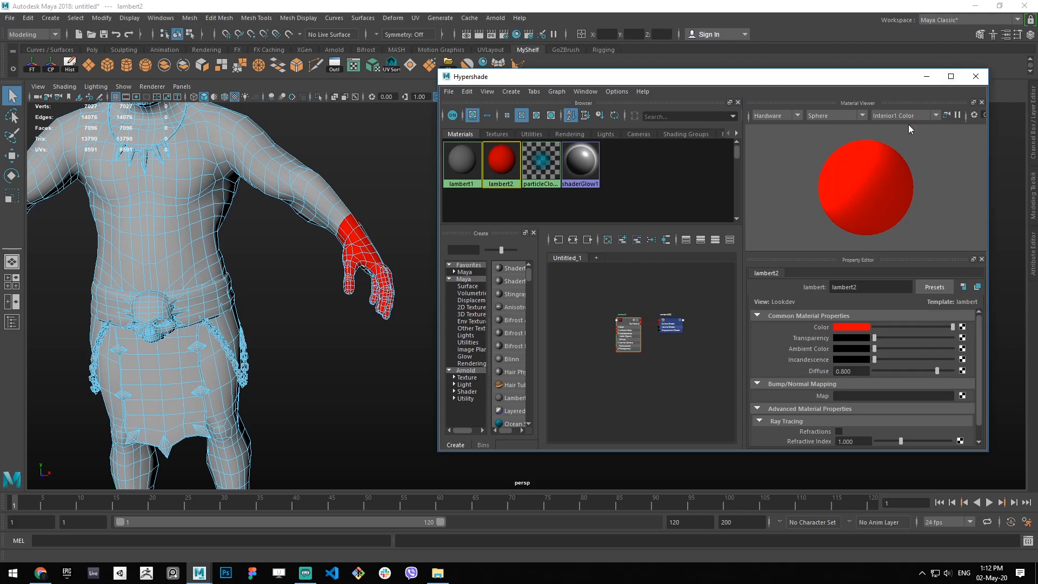
click(974, 76)
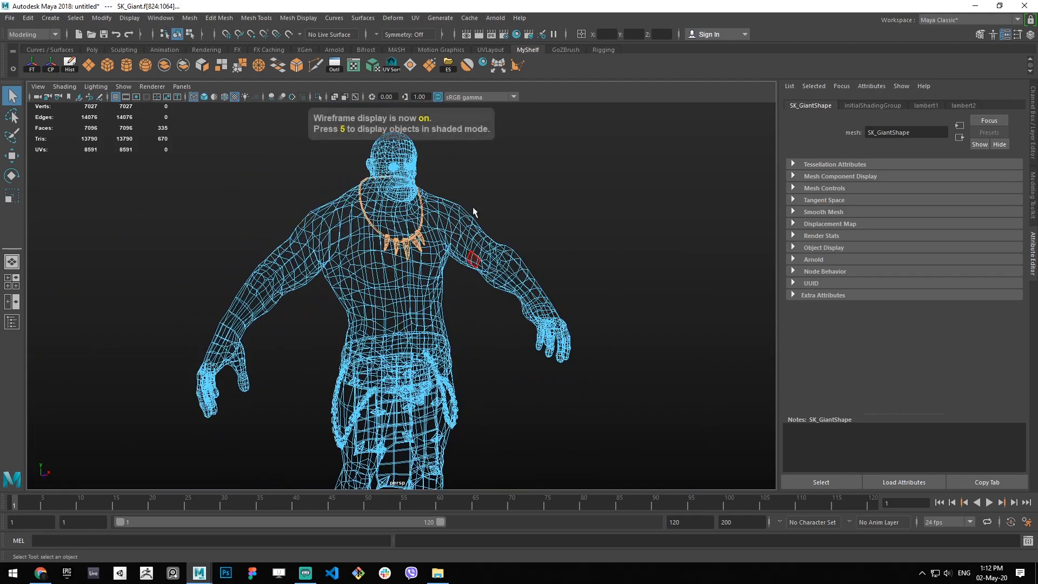
- Switch the giant's display mode before assigning the red material to the necklace
key(5)
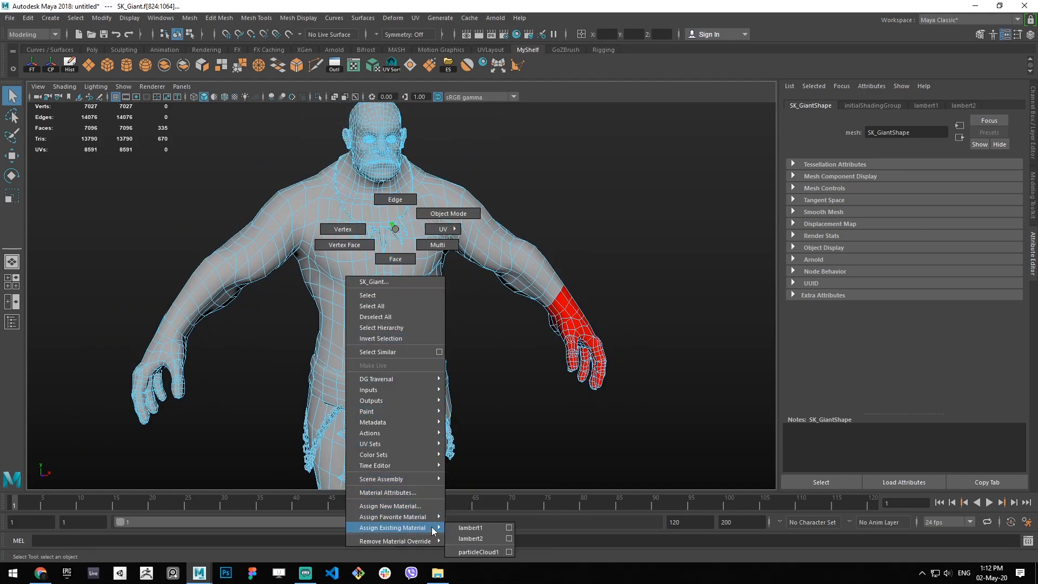
mouse_move(470, 538)
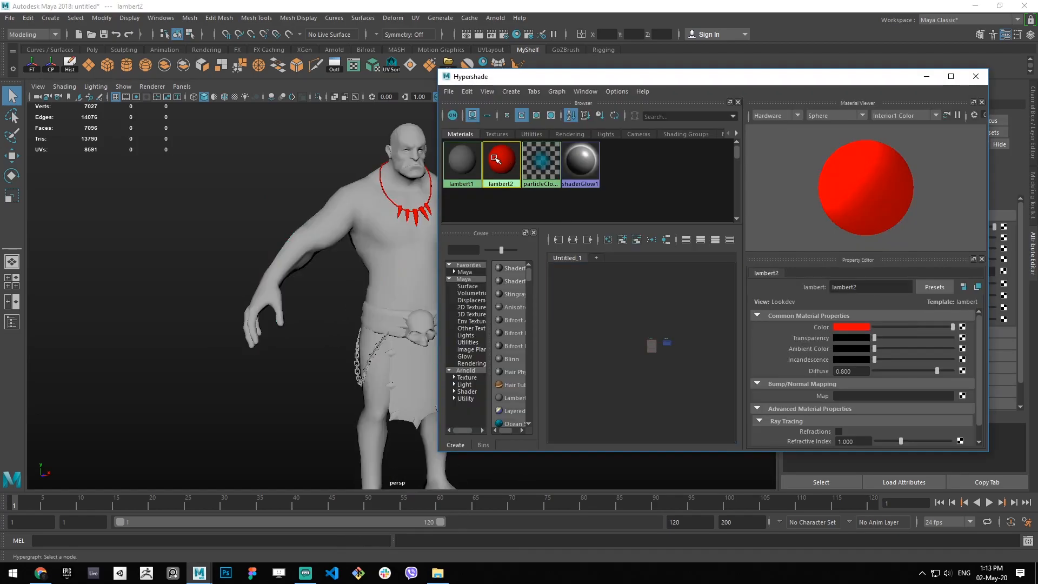
- Rename the red lambert2 material to Red and glance at the default grey material's attributes
right_click(501, 162)
text(Red)
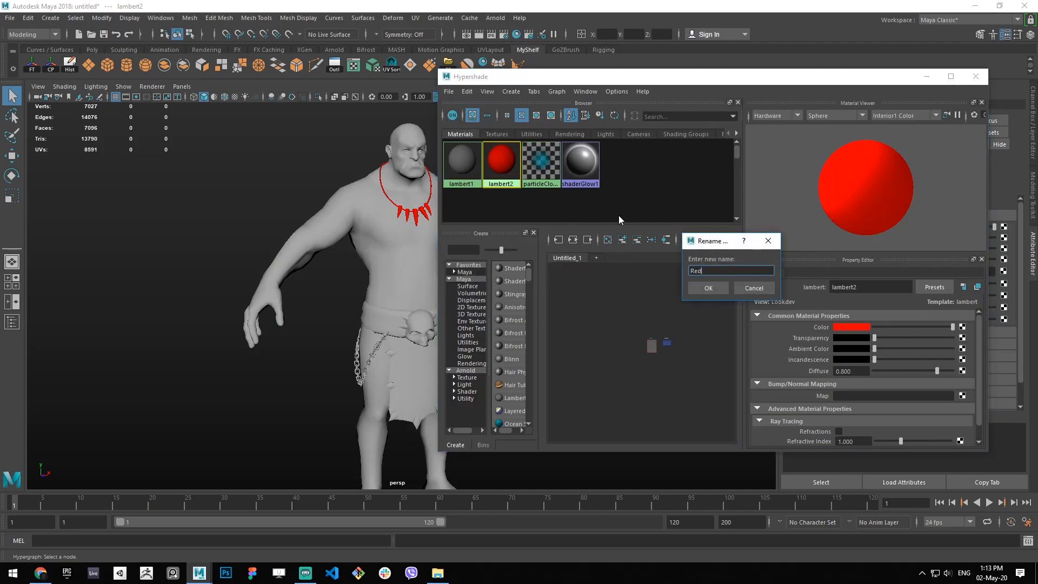
click(707, 288)
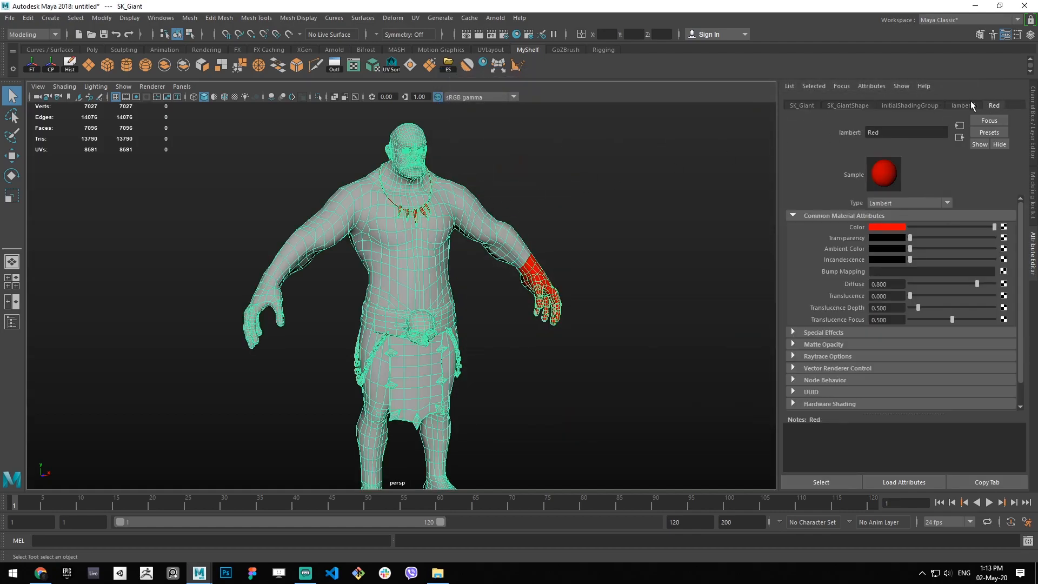
click(964, 105)
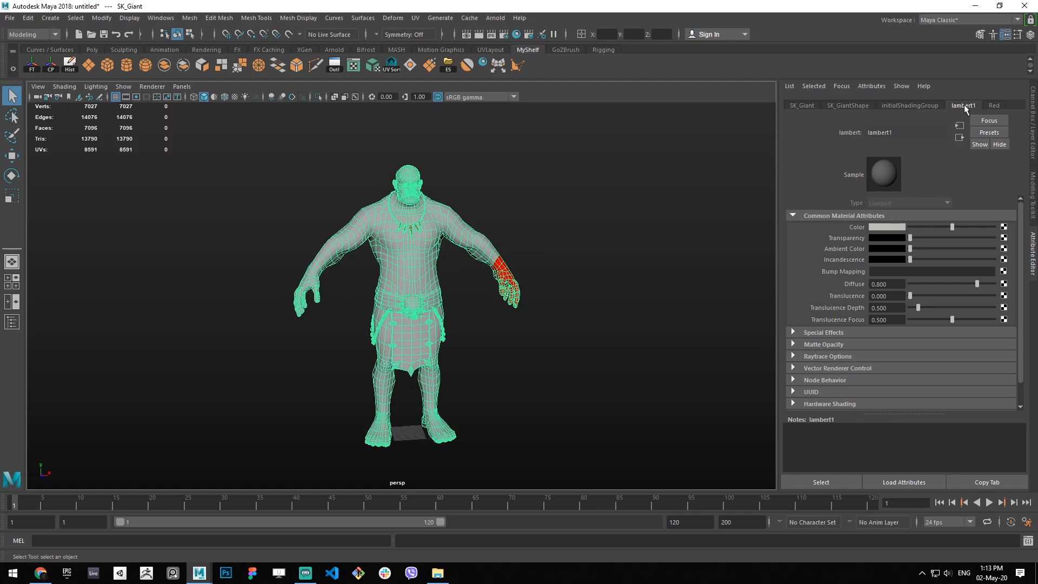
click(484, 64)
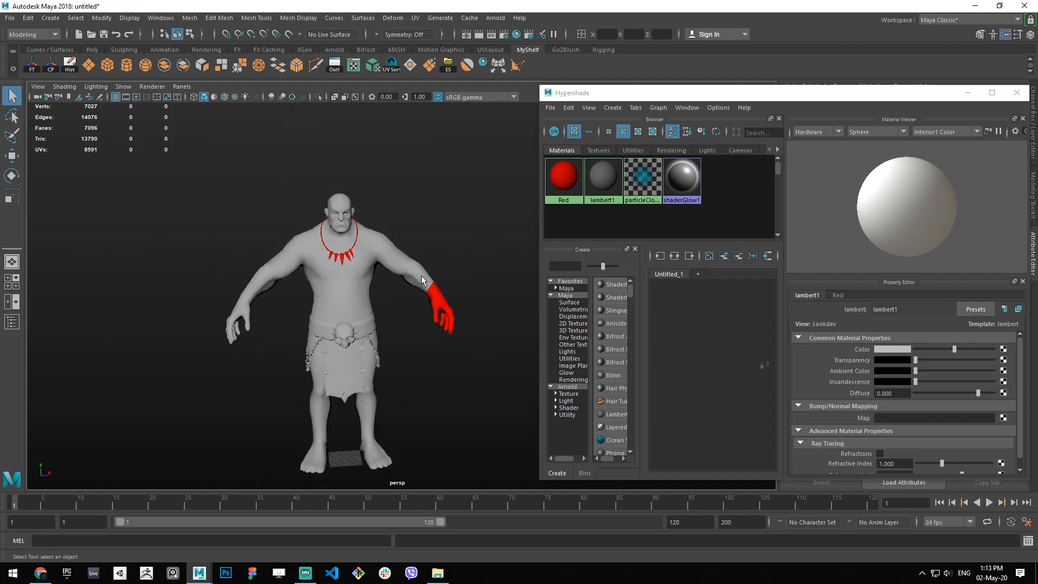
mouse_move(299, 250)
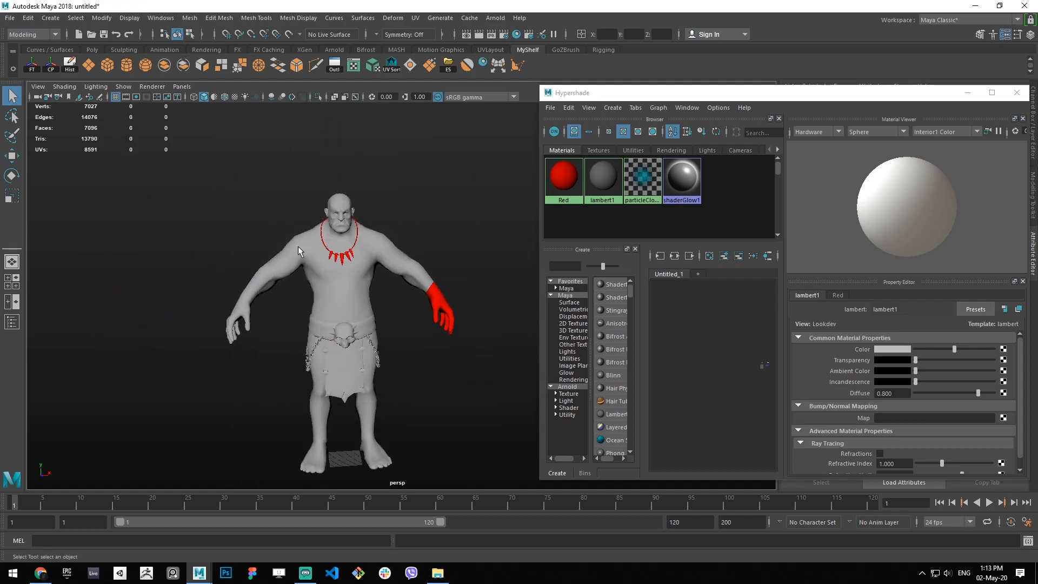
mouse_move(443, 285)
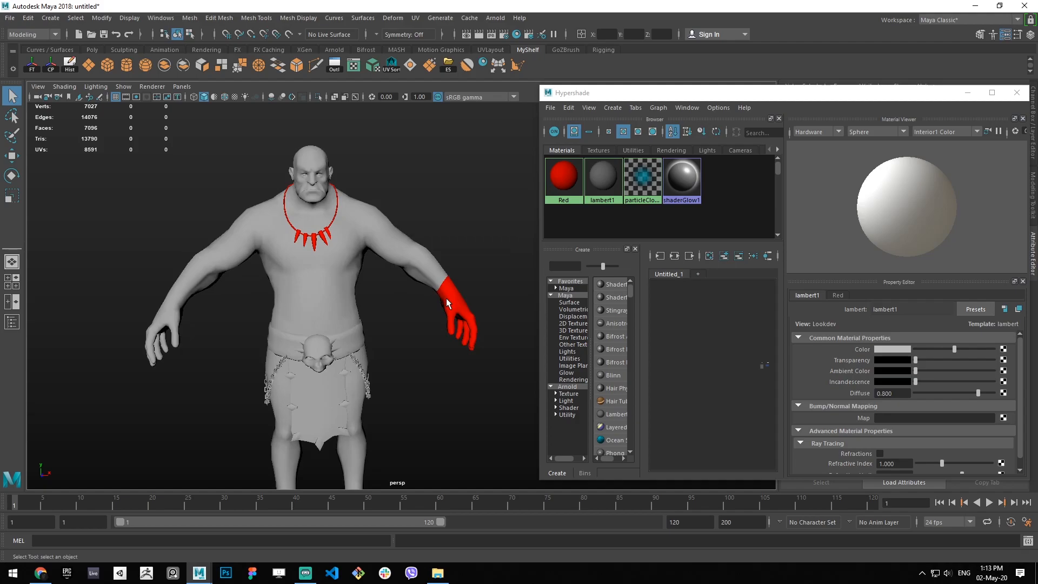
mouse_move(419, 345)
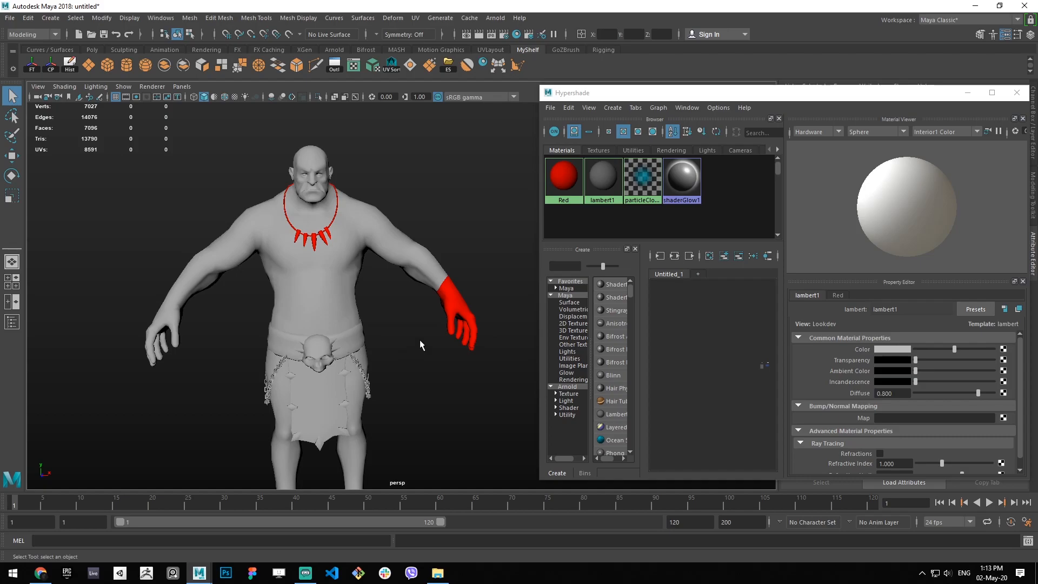
mouse_move(430, 337)
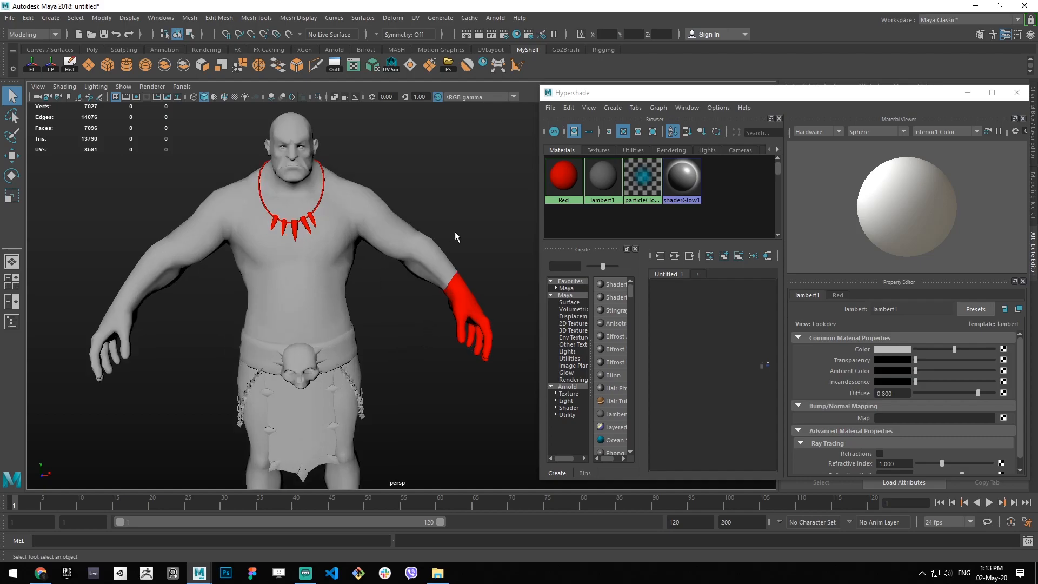
mouse_move(416, 277)
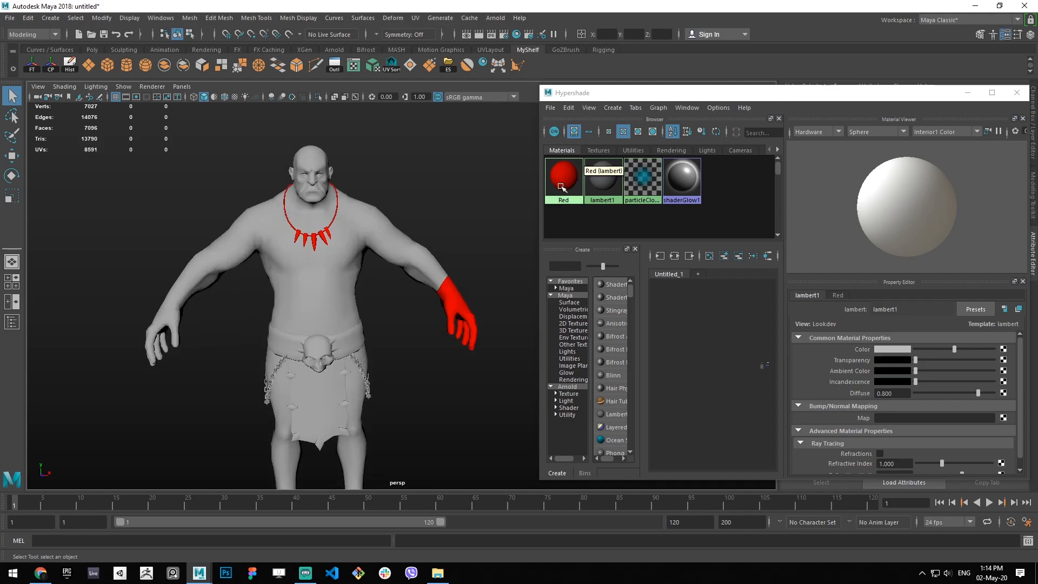
- Select the objects using the Red material to confirm the hand and necklace carry it, viewed shaded
right_click(563, 178)
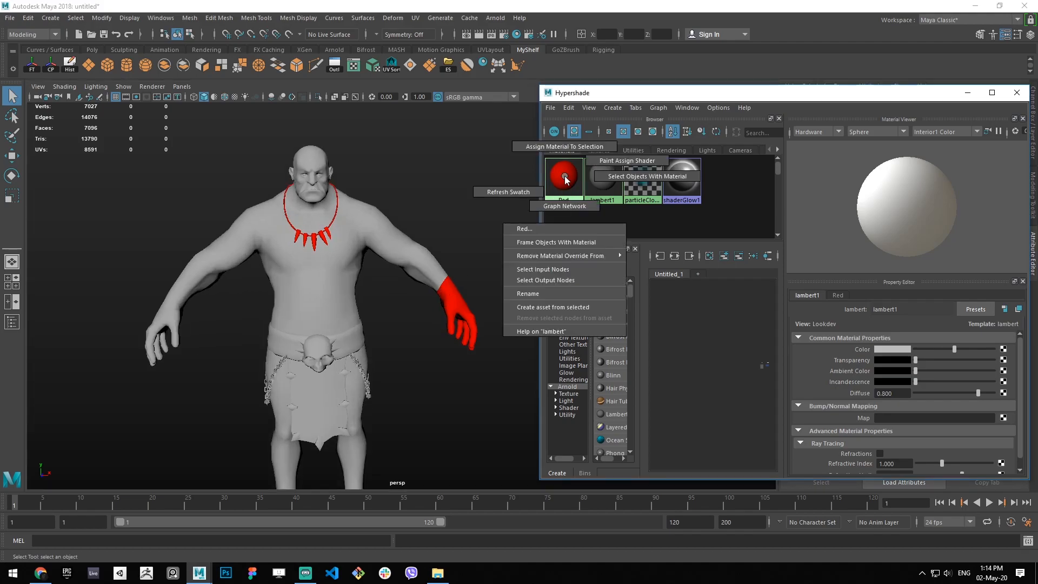
mouse_move(643, 176)
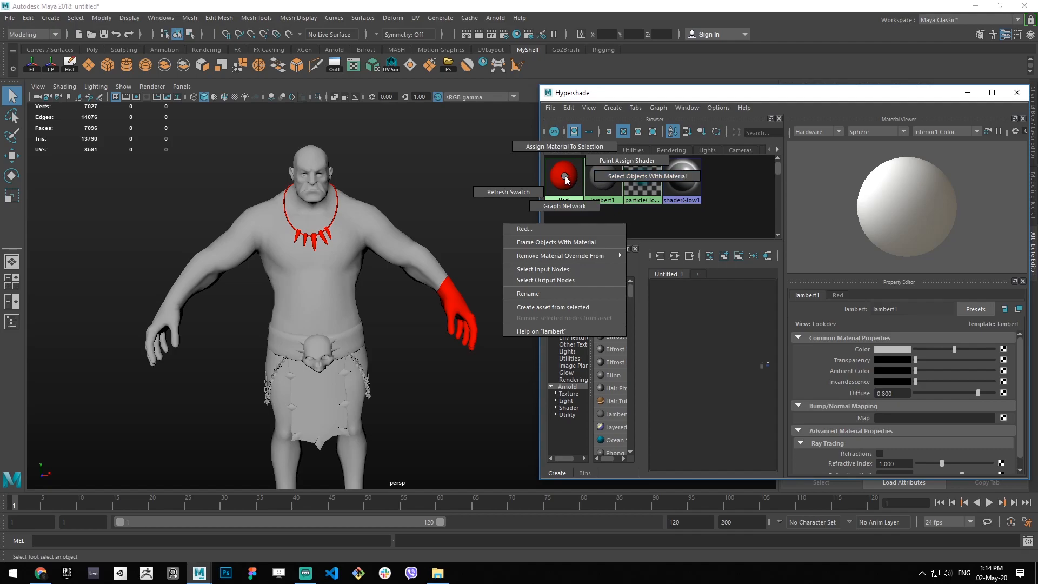
mouse_move(644, 176)
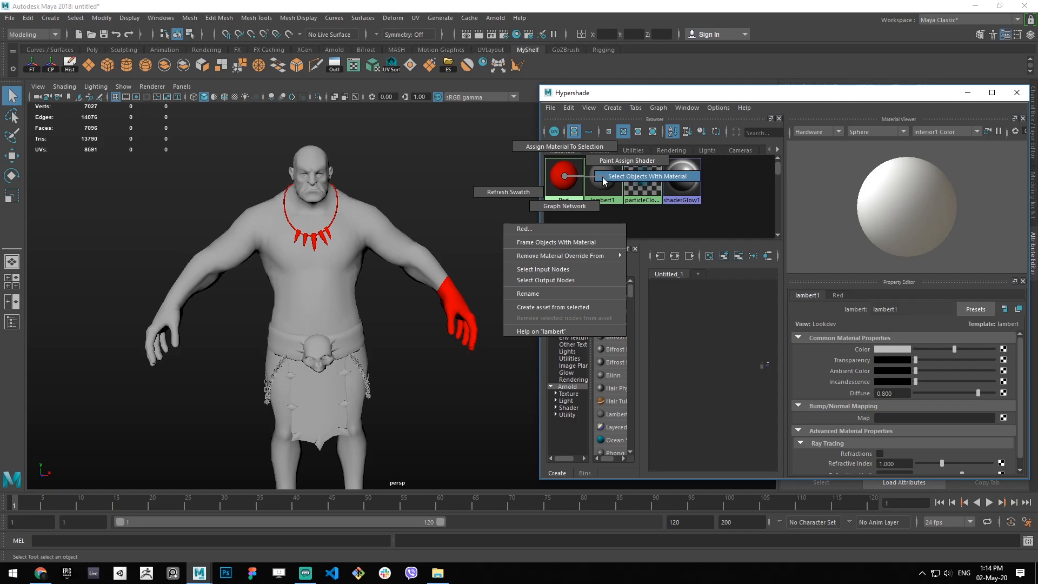
click(645, 176)
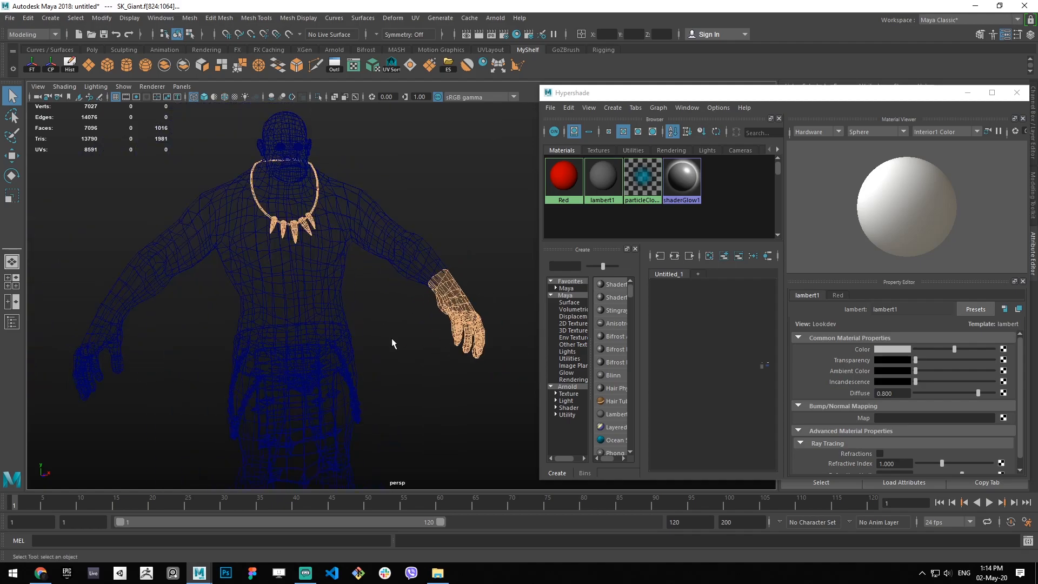
key(5)
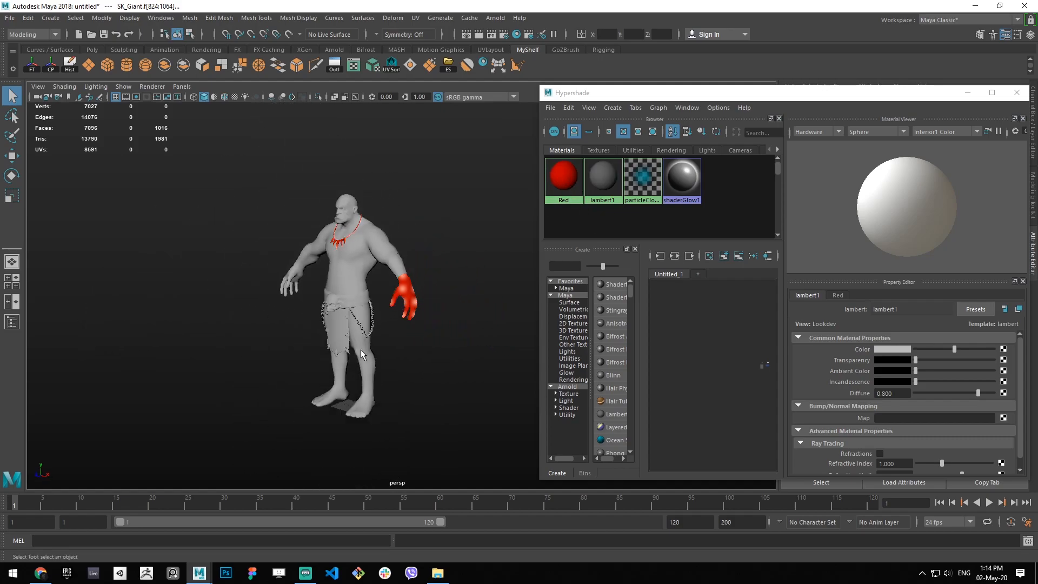
right_click(563, 176)
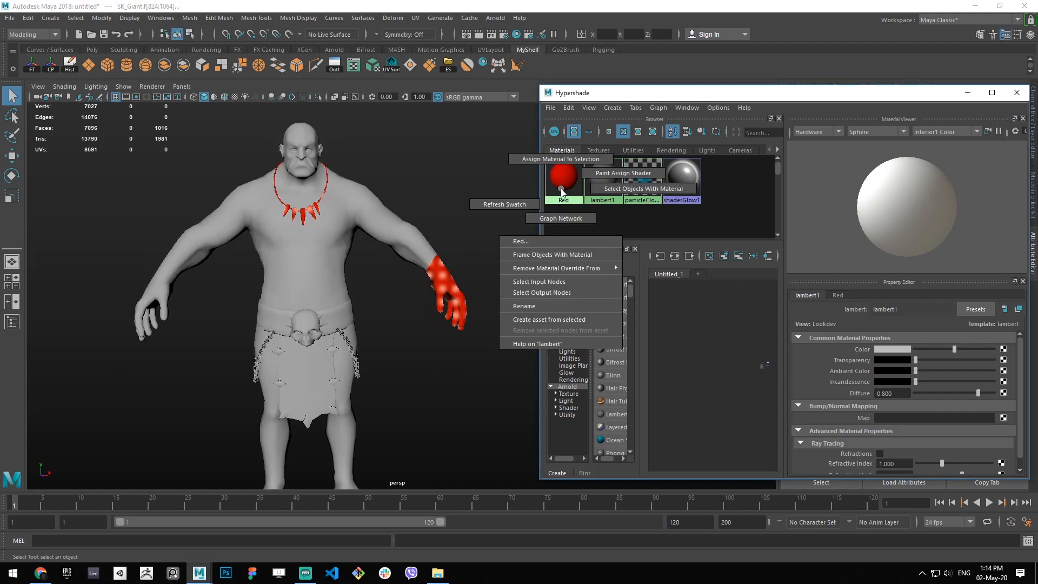
mouse_move(564, 208)
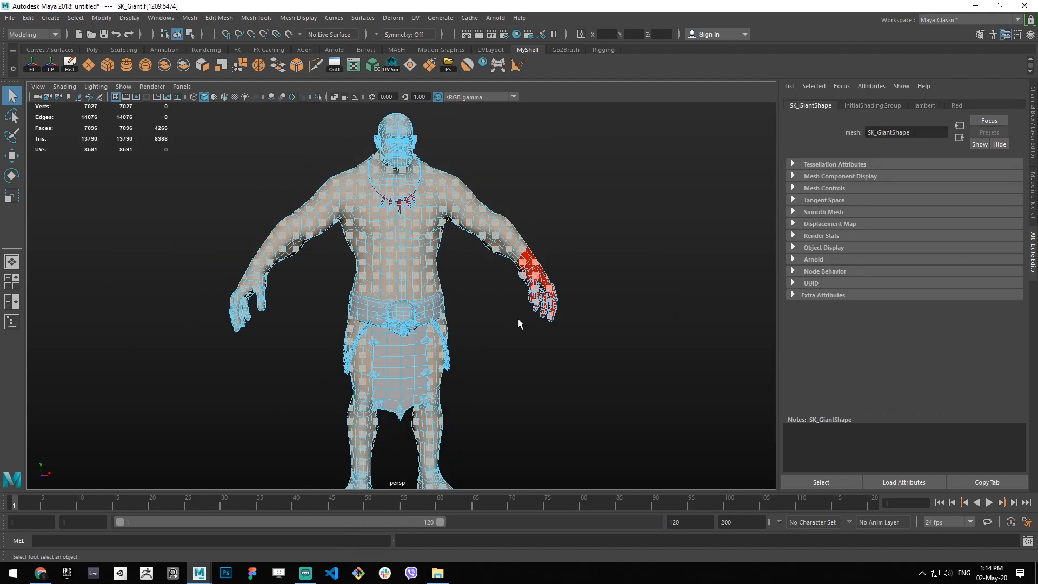
- Assign Red to the whole giant, then isolate the selected head faces in shaded view
right_click(455, 197)
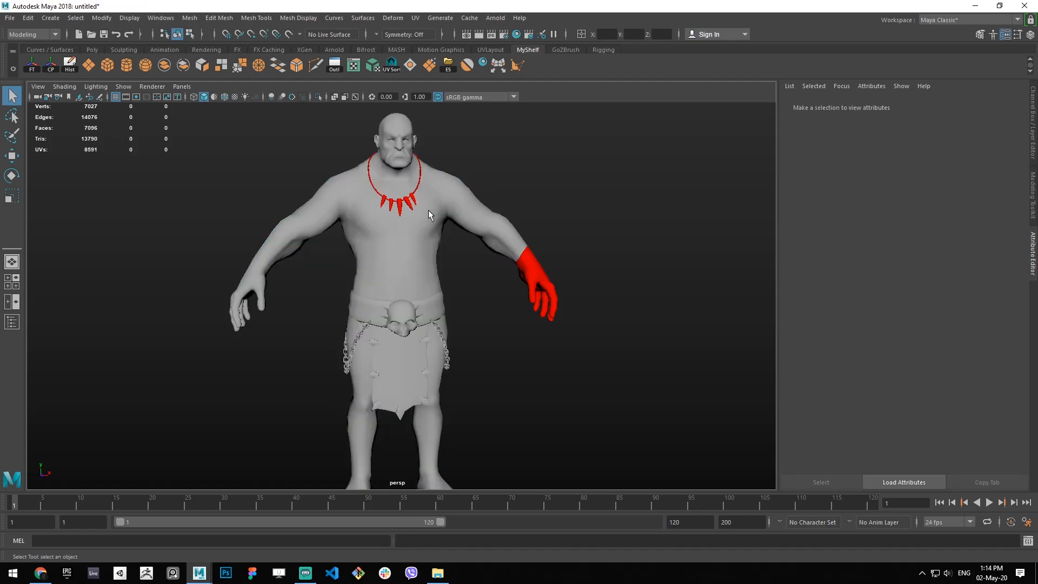
right_click(408, 224)
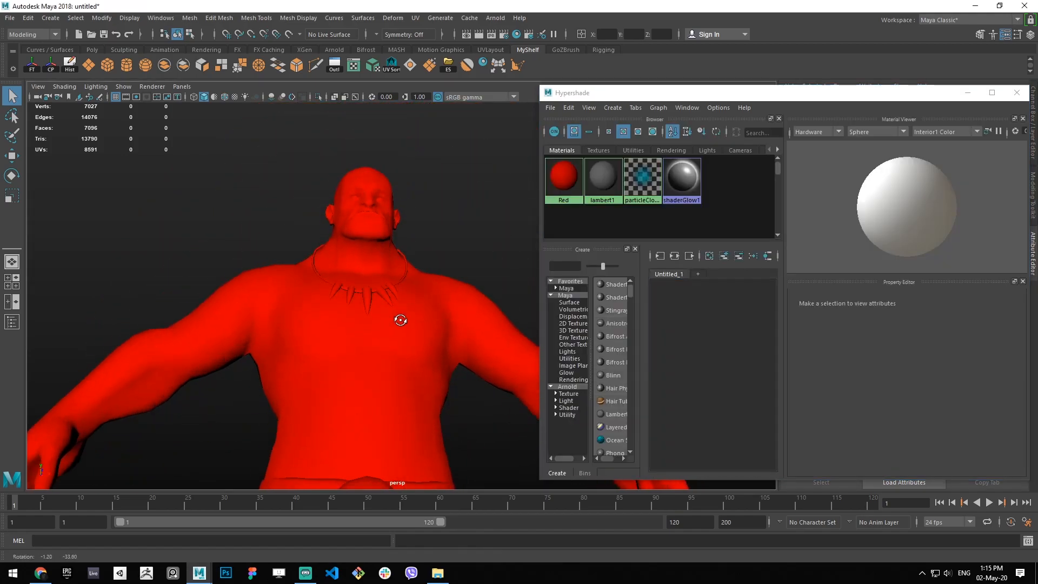
click(563, 178)
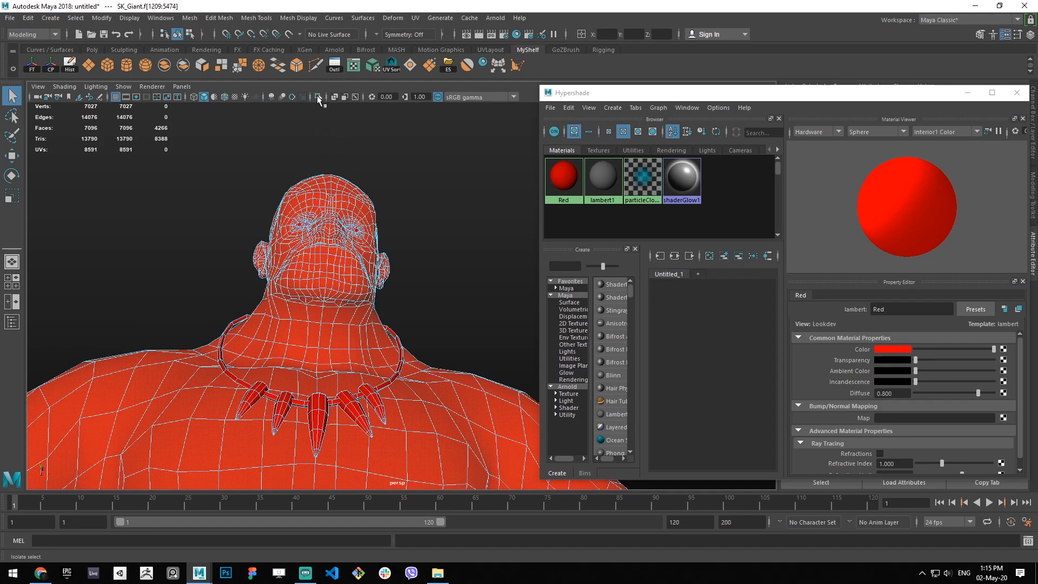
click(318, 96)
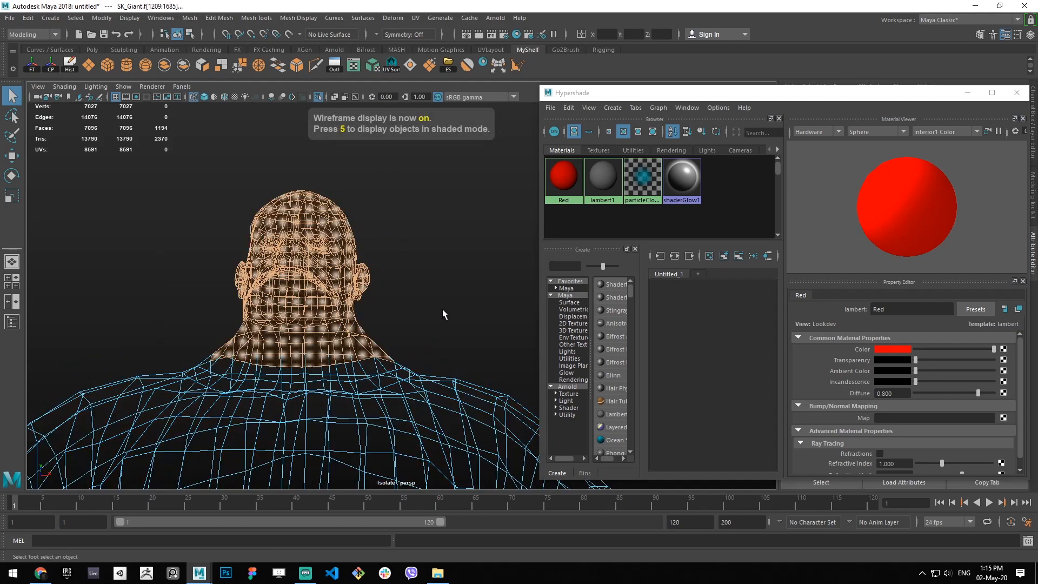
key(5)
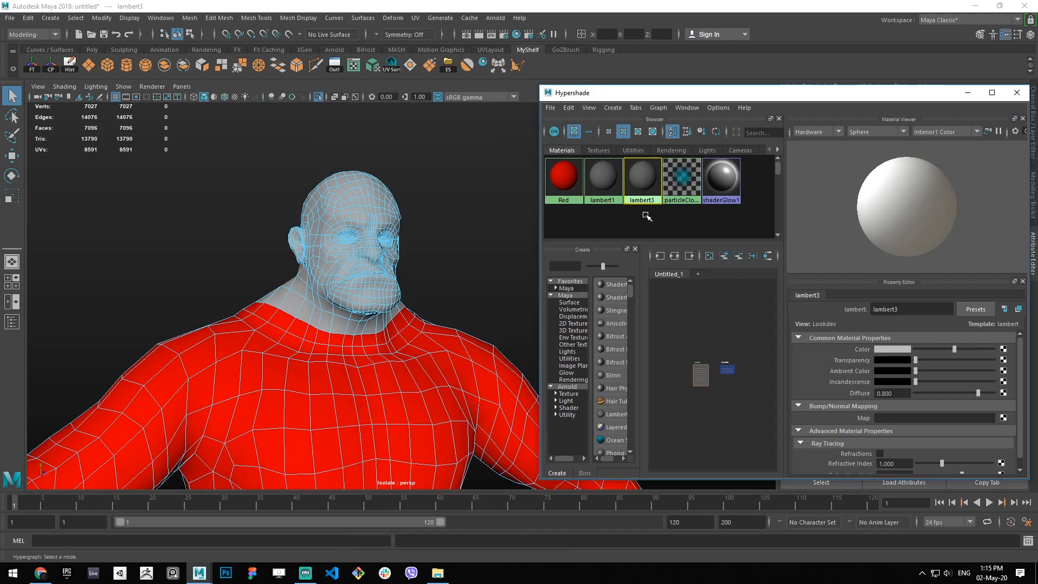
- Create a lambert named Yellow with a yellow colour for the head, then close the Hypershade
right_click(640, 177)
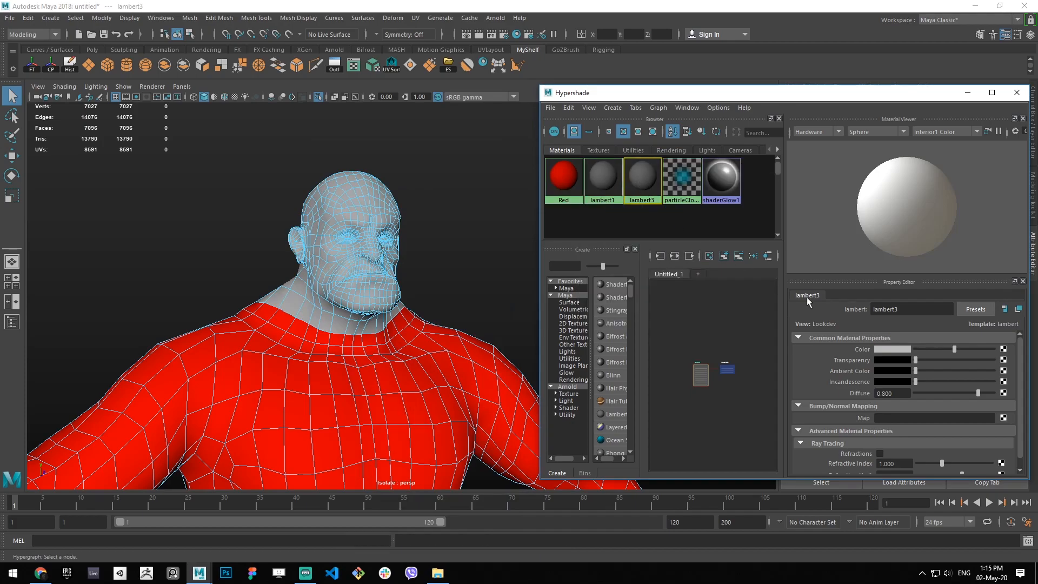
double_click(910, 308)
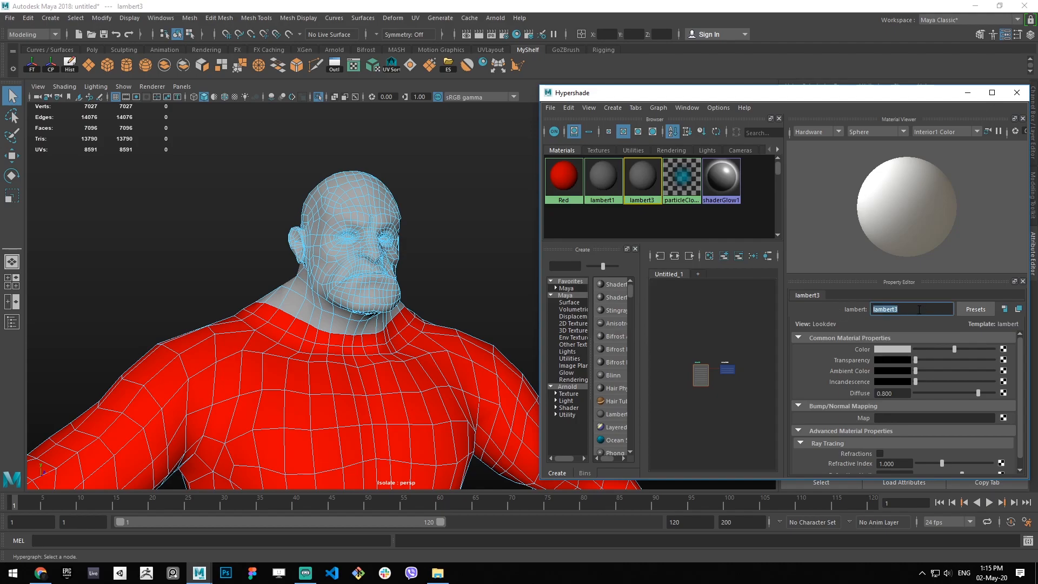
text(Yellow)
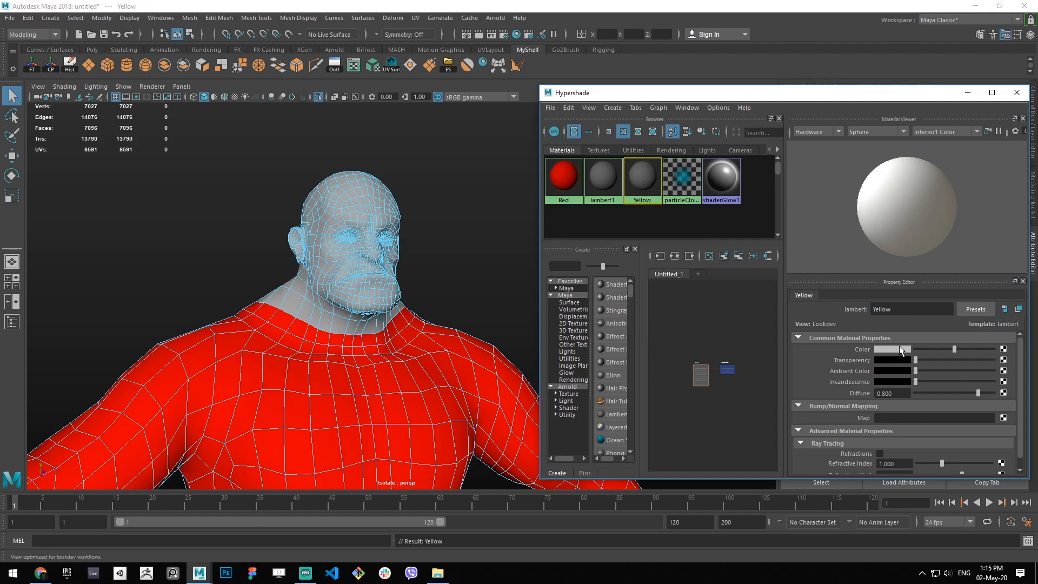
click(892, 349)
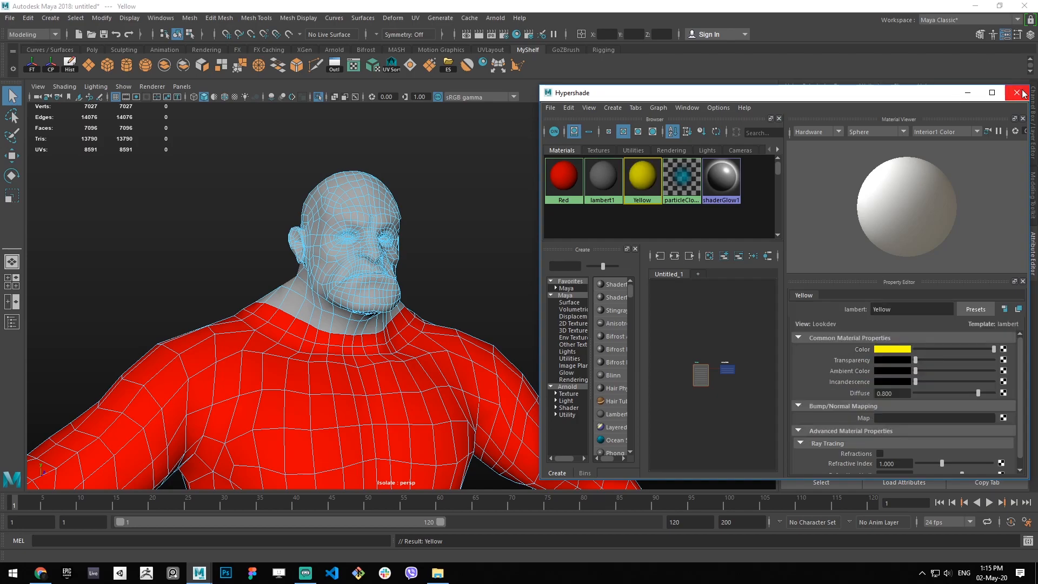
click(1022, 93)
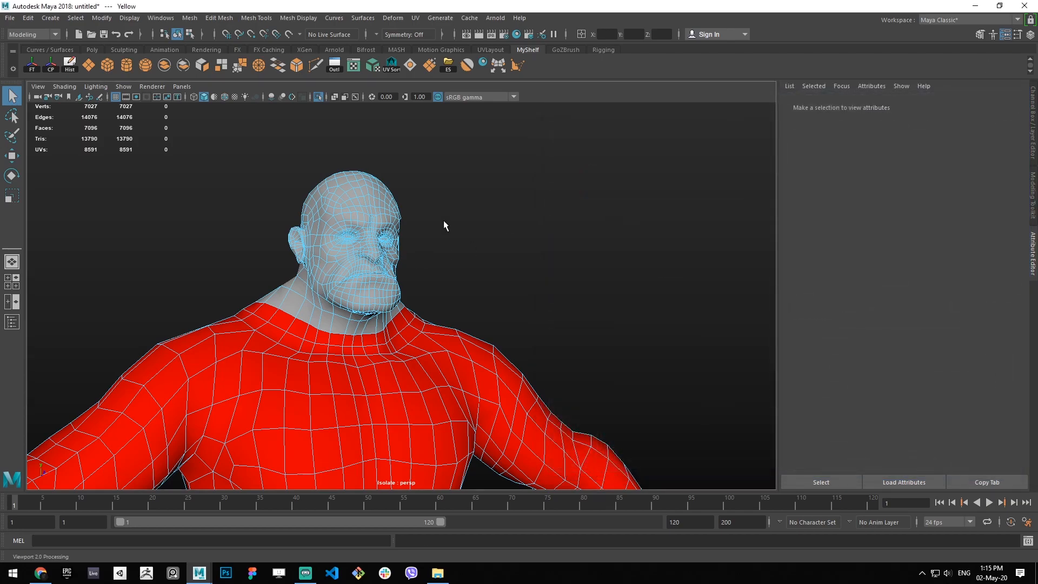
key(4)
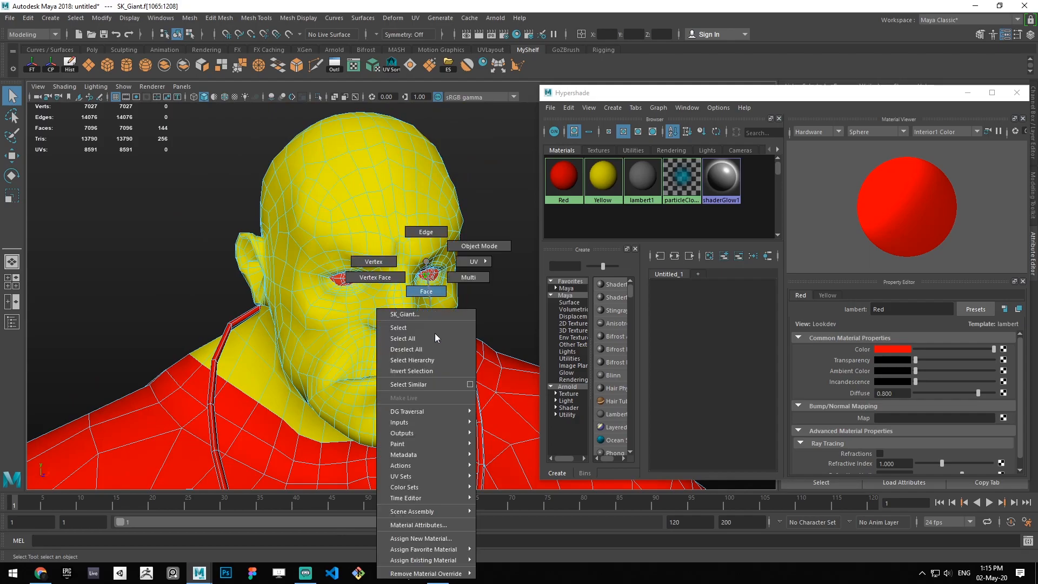
- Assign a new Lambert named White with a white colour to the eye faces, then close the Hypershade
click(420, 538)
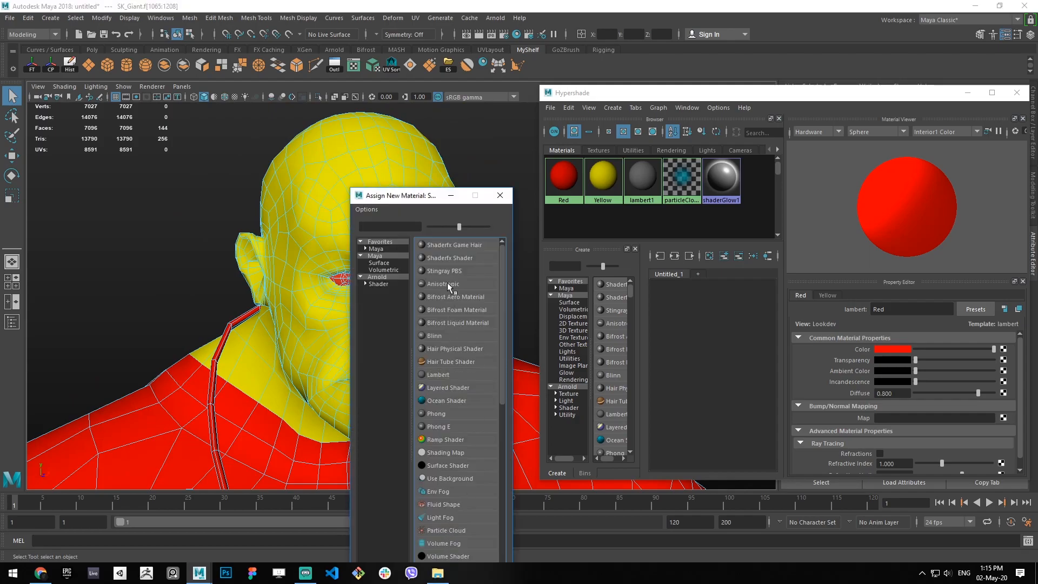
click(436, 374)
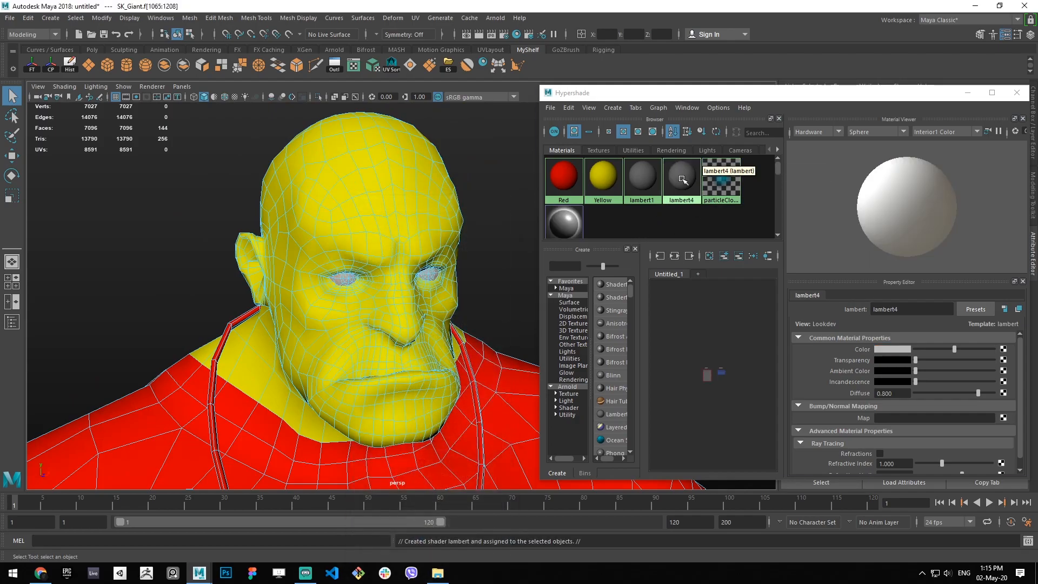
click(680, 175)
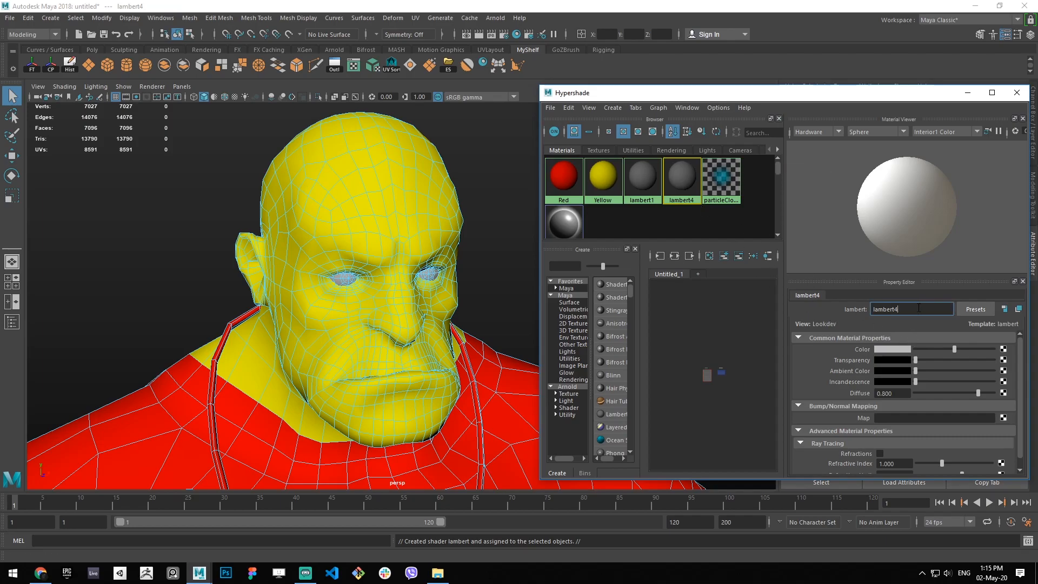
text(White)
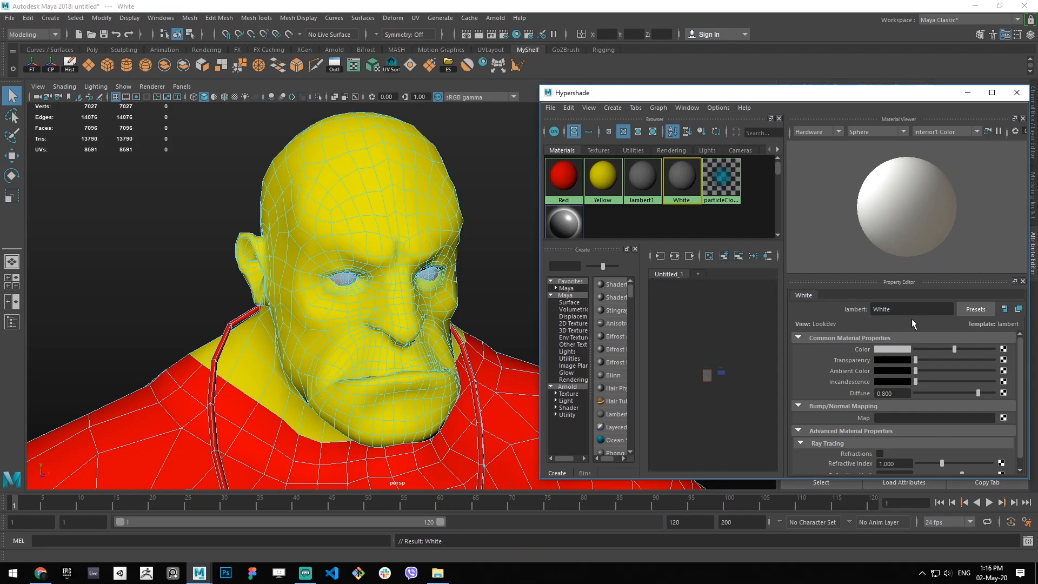
click(894, 349)
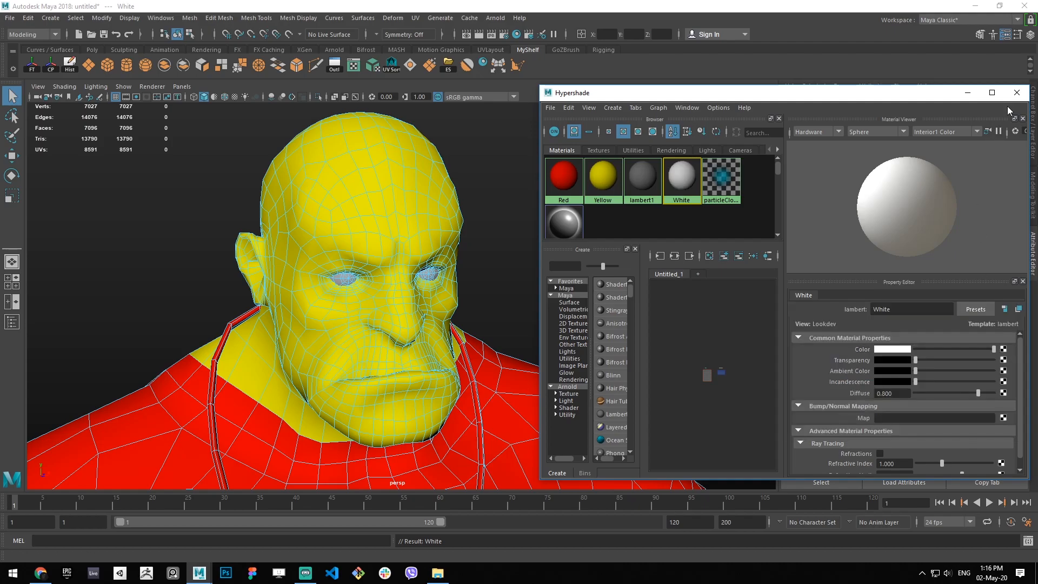
click(1017, 92)
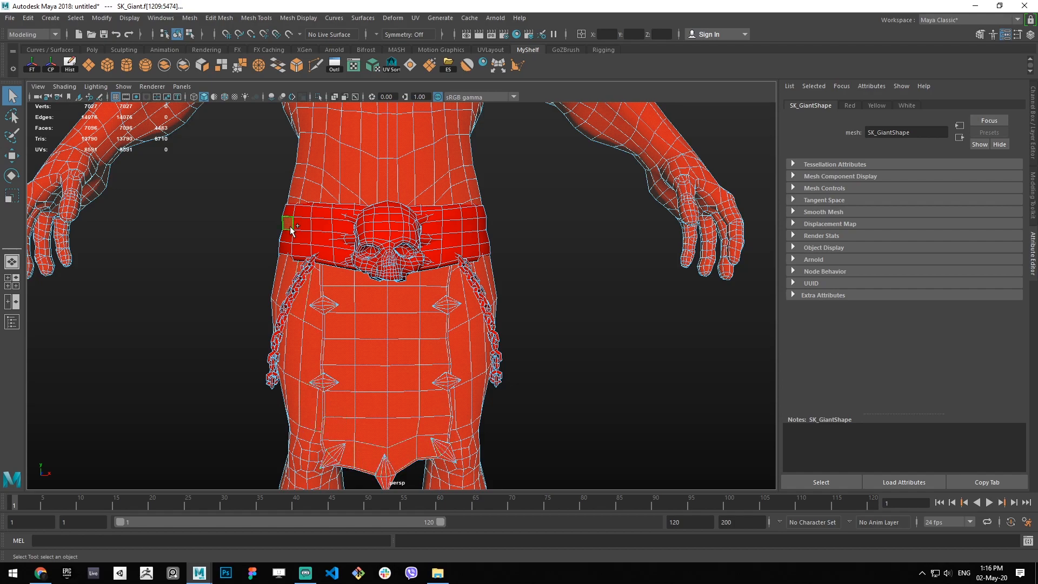
- Undo the accidental whole-mesh selection and isolate the belt and chain faces in the view
scroll(down, 3)
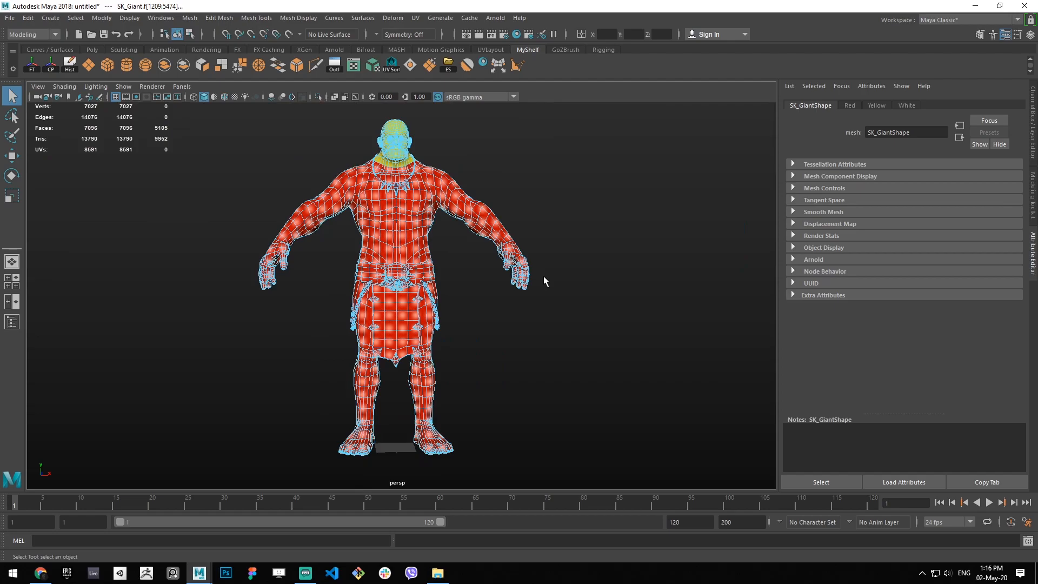
key(4)
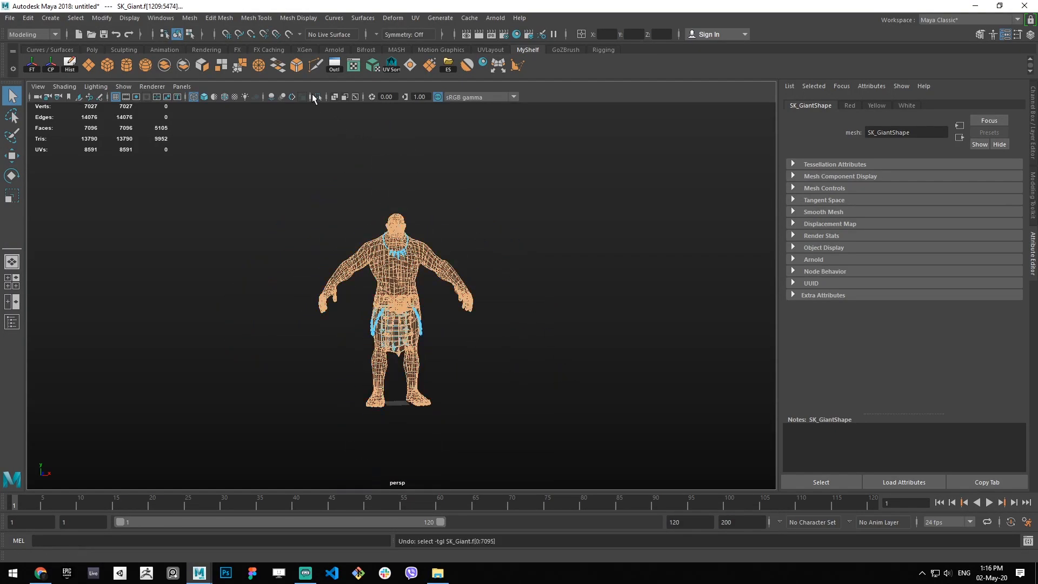
click(317, 96)
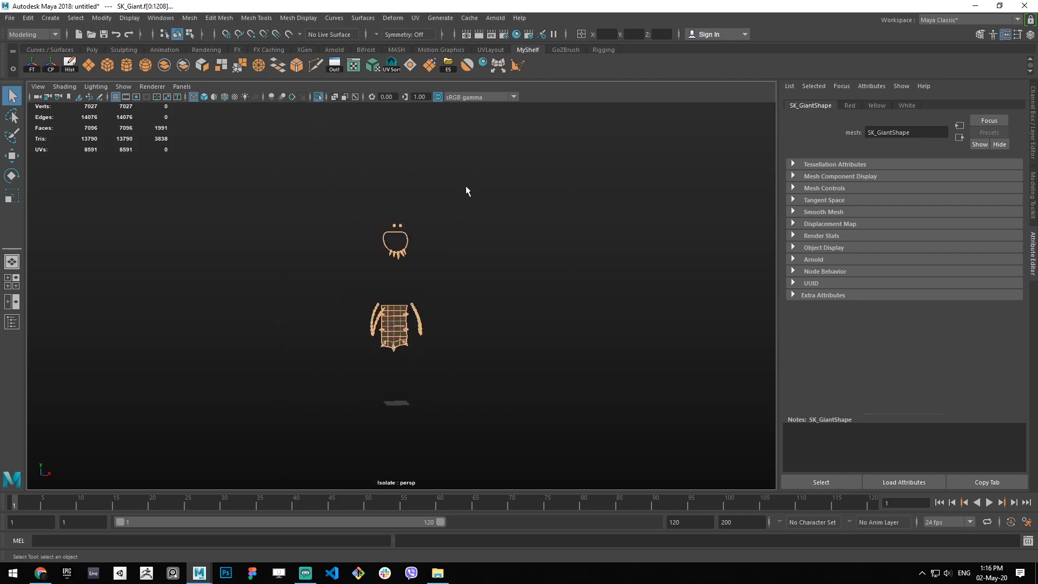
click(396, 238)
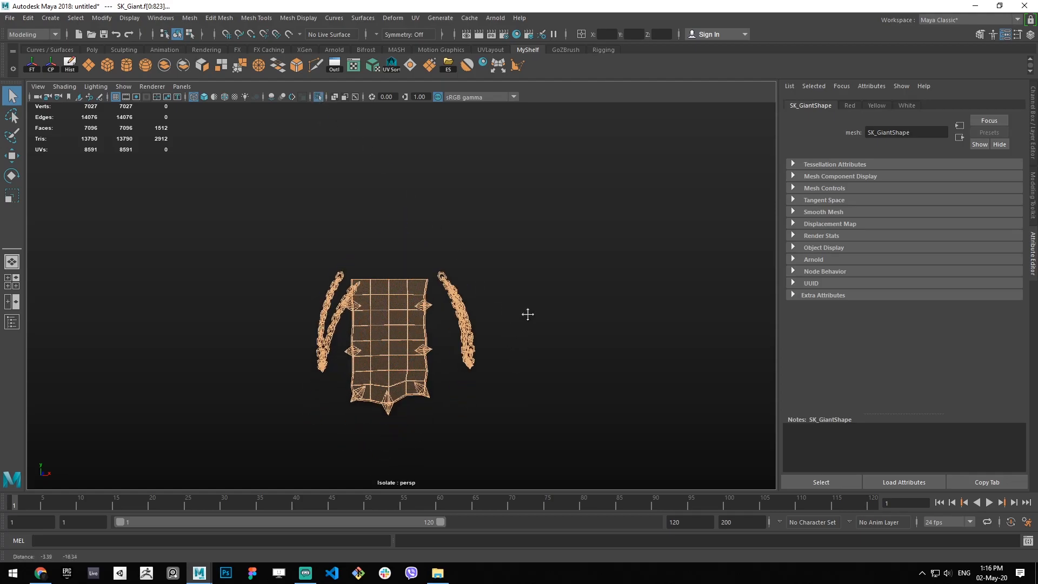
key(5)
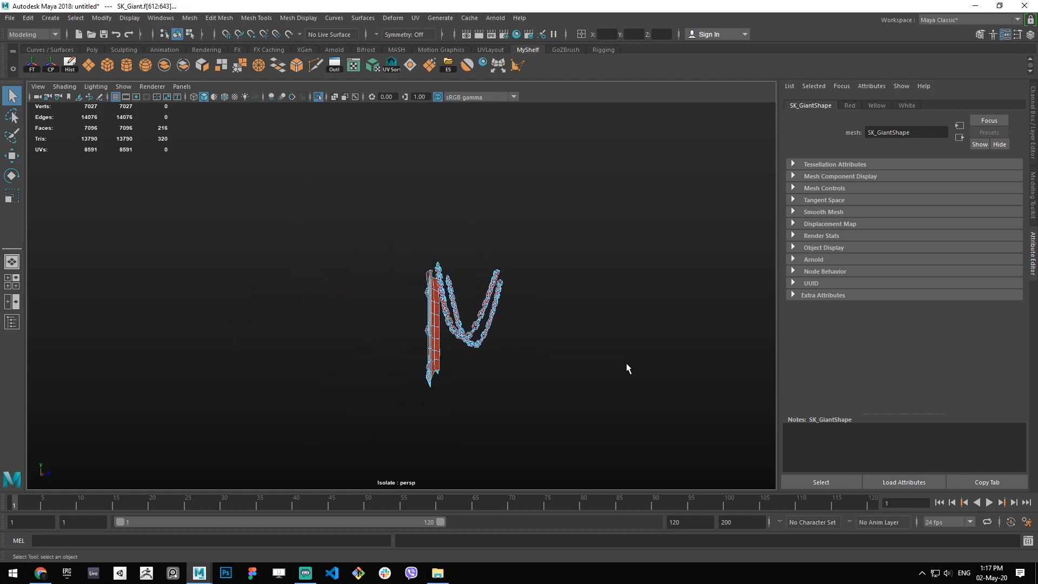
key(5)
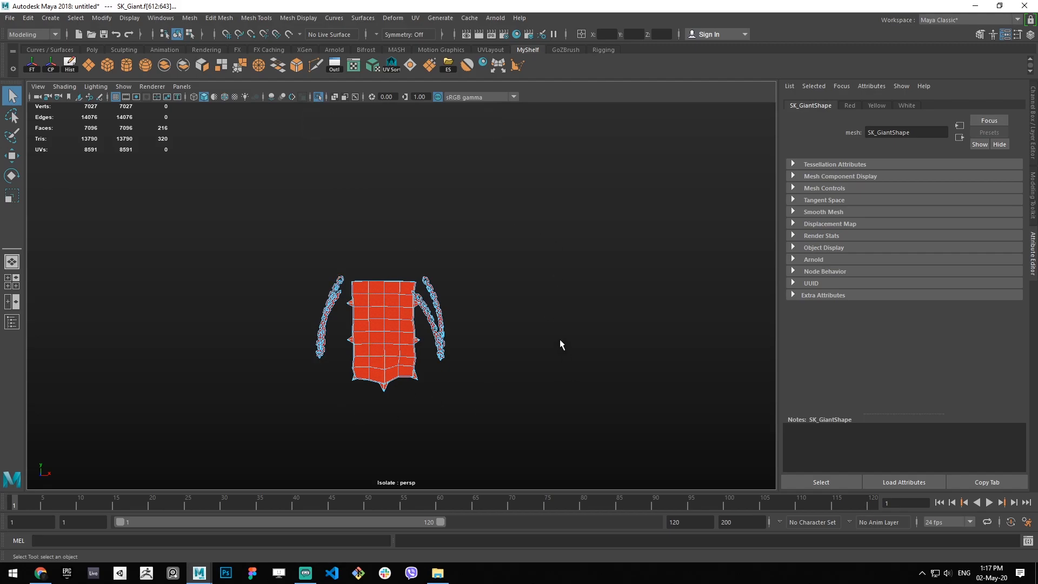
mouse_move(571, 297)
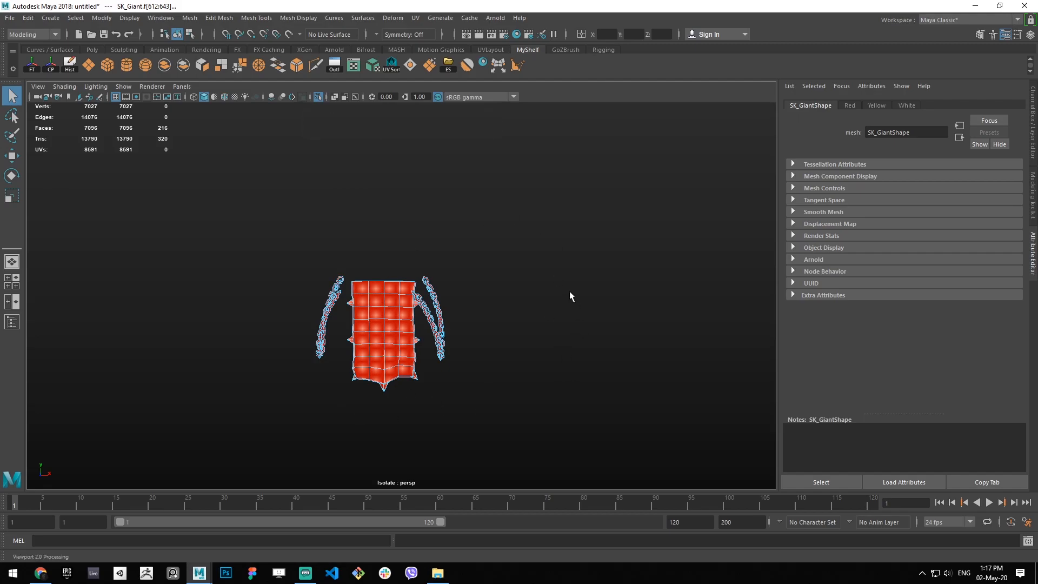
- Select both hanging chains' faces and isolate only them, ready for a new material
drag(571, 296, 520, 298)
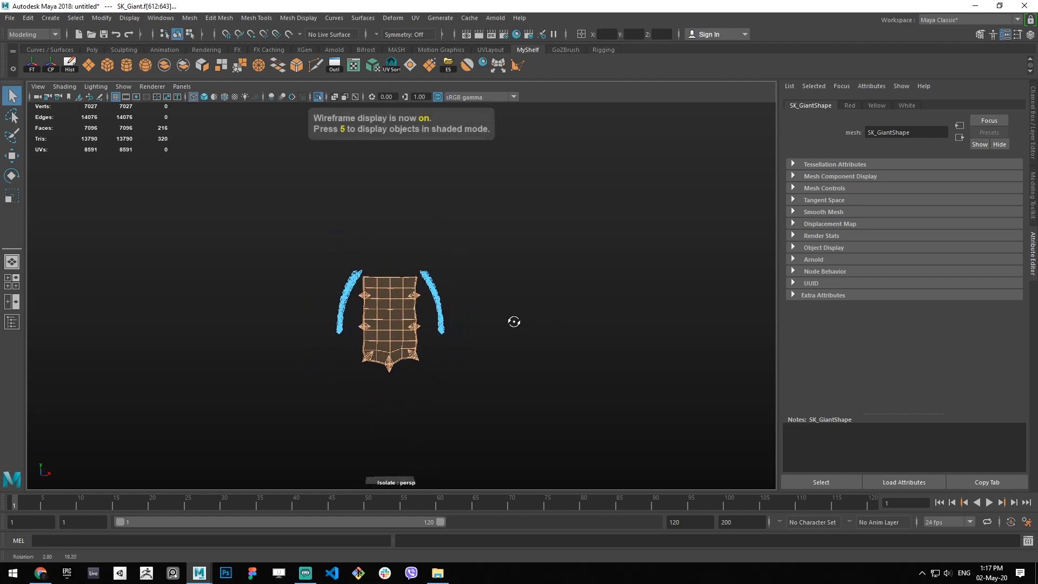
click(320, 97)
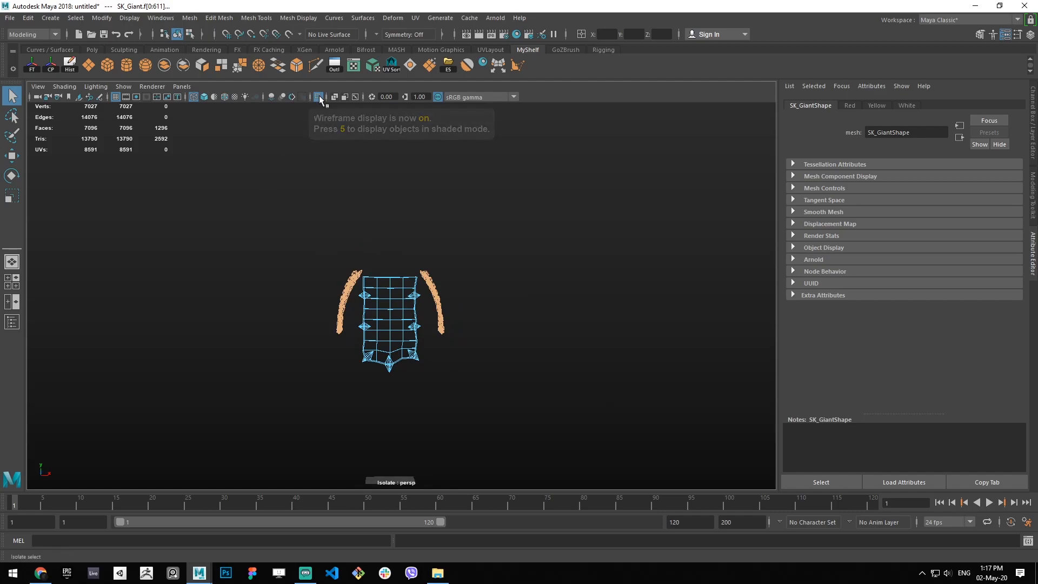
click(306, 96)
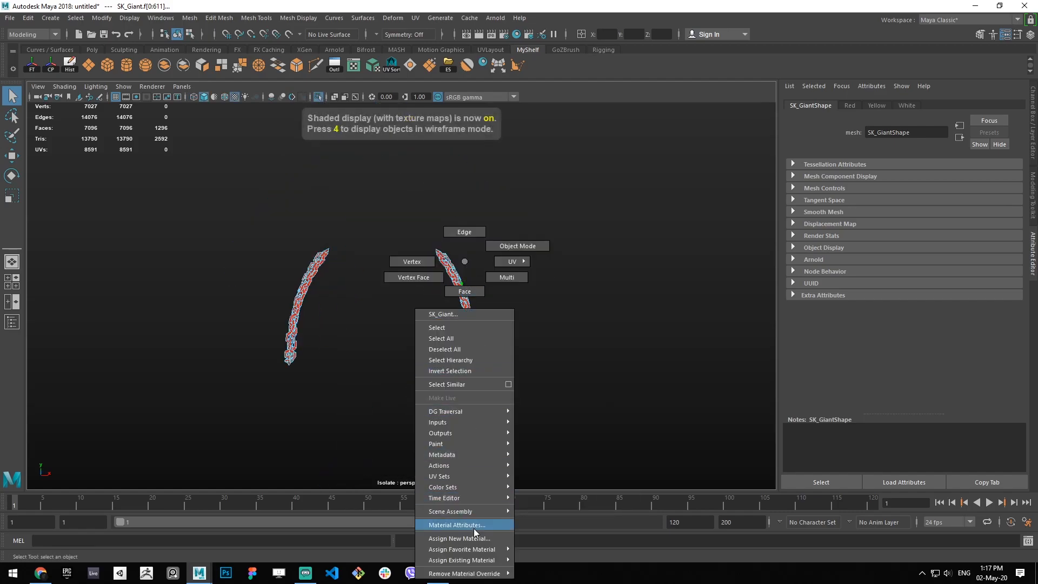
- Give the chains a new Lambert (lambert5) and assign the same material to the belt faces
click(459, 539)
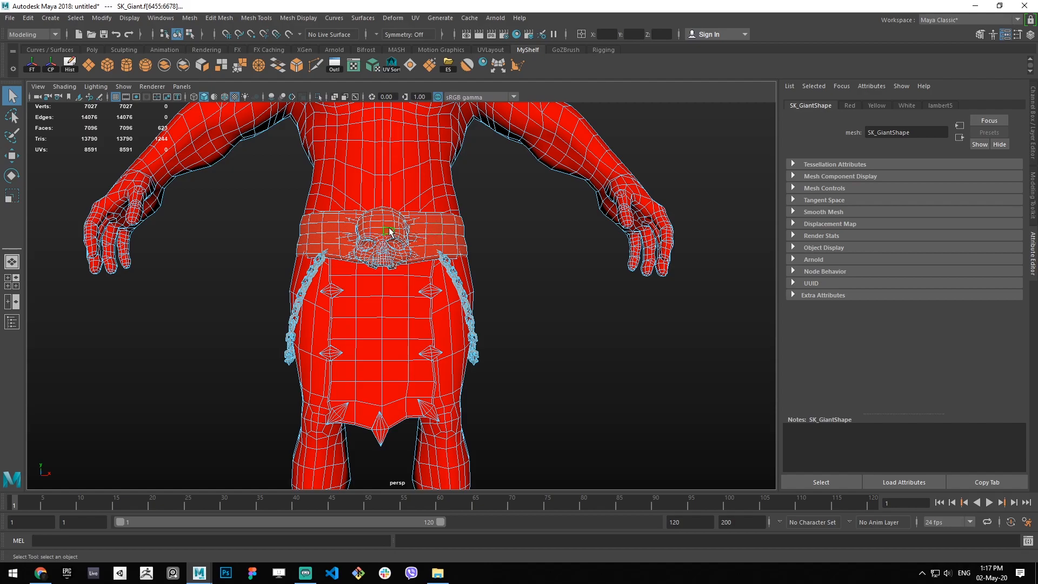
right_click(390, 231)
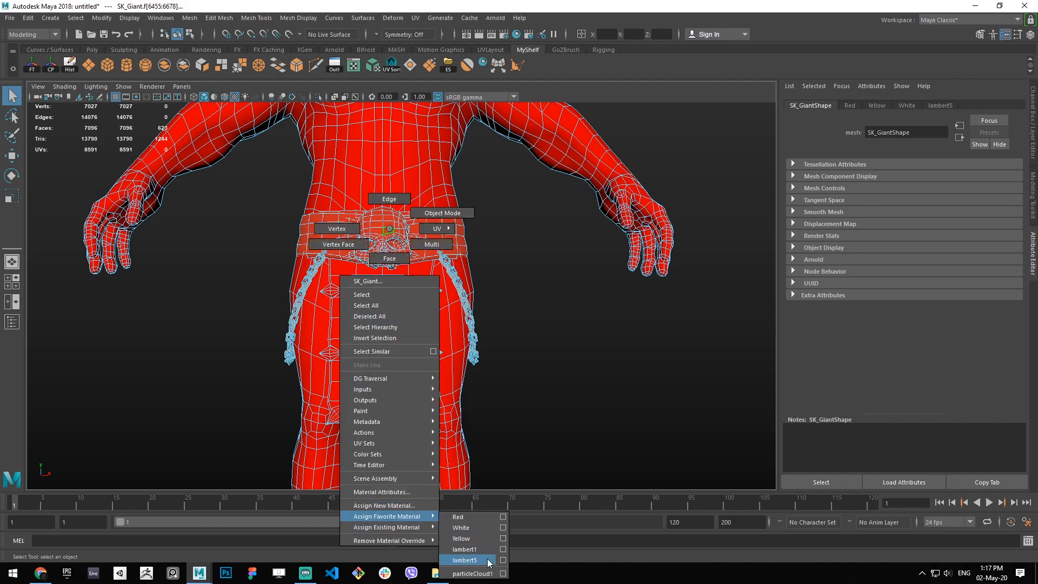
click(465, 559)
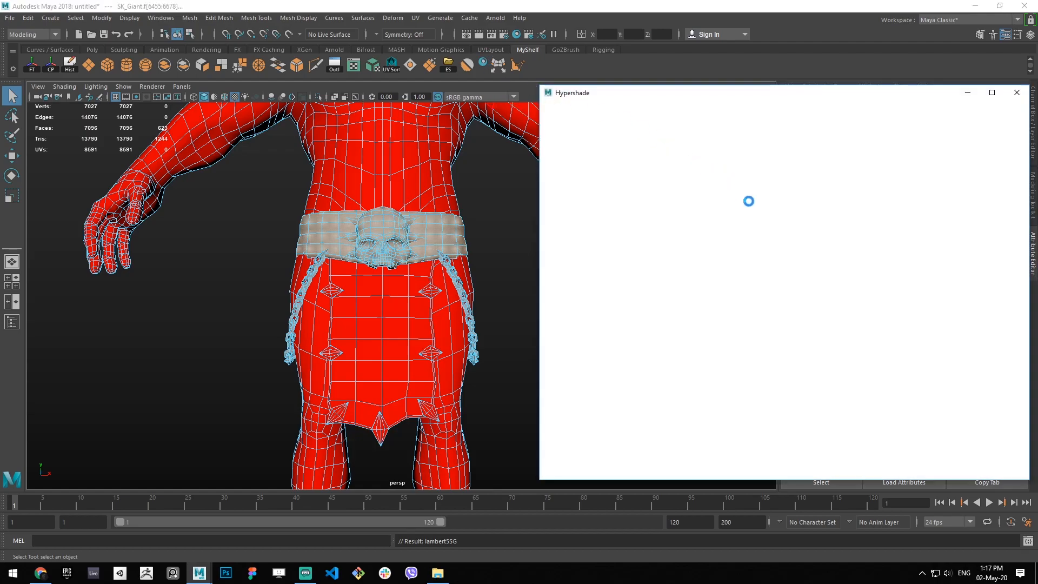
- Rename the shared material Black, set its colour to black and review its attributes
click(721, 178)
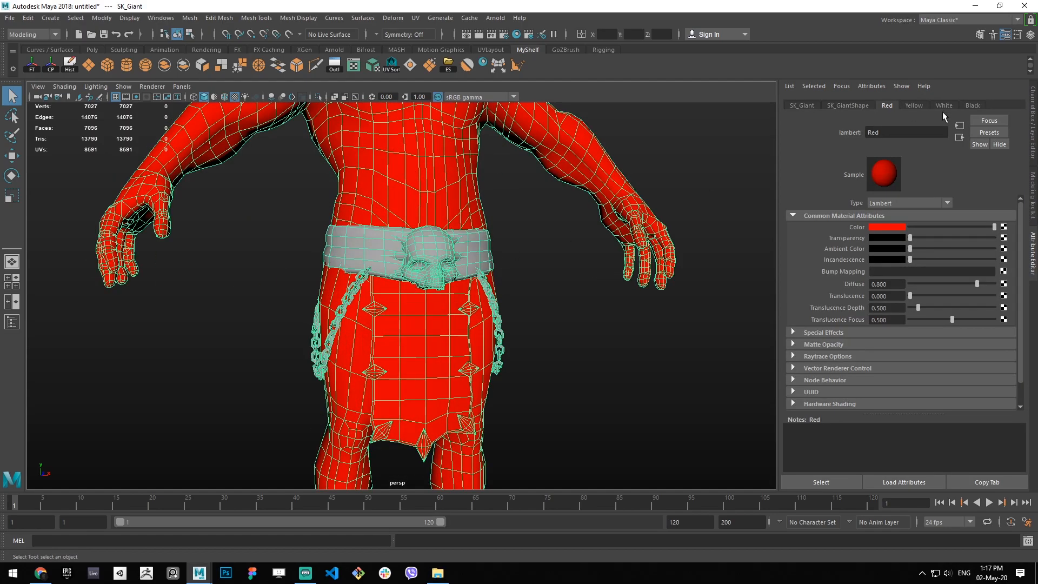
click(971, 104)
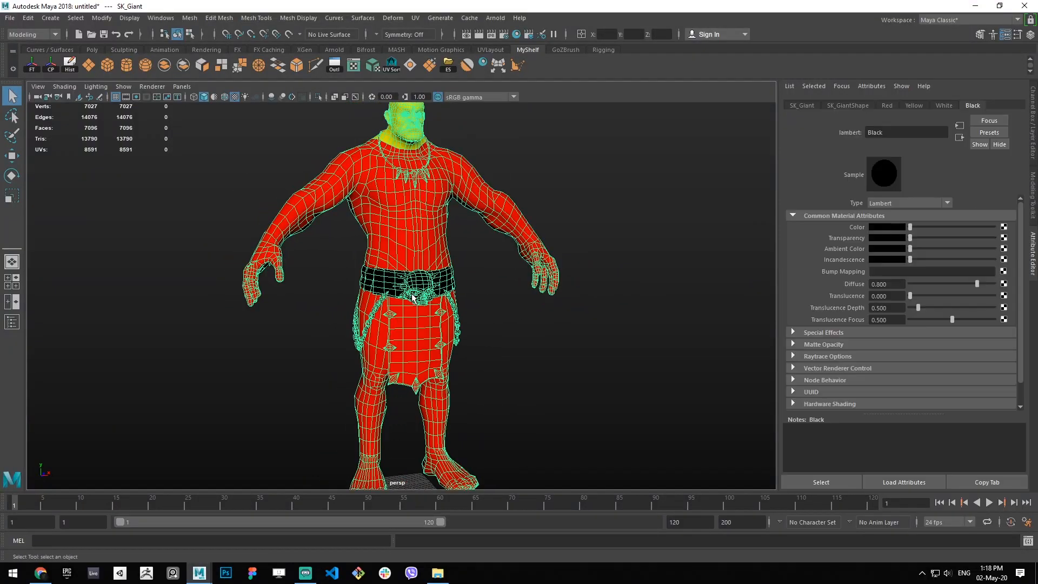
scroll(down, 3)
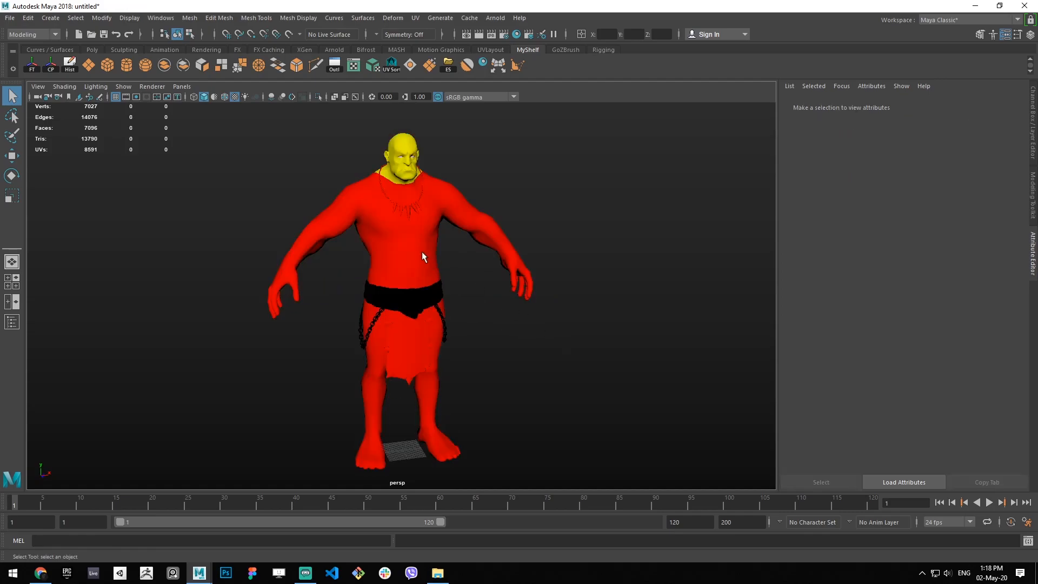
- Place a polygon cube pCube1 beside the giant's hip and clear the mesh selection
click(483, 63)
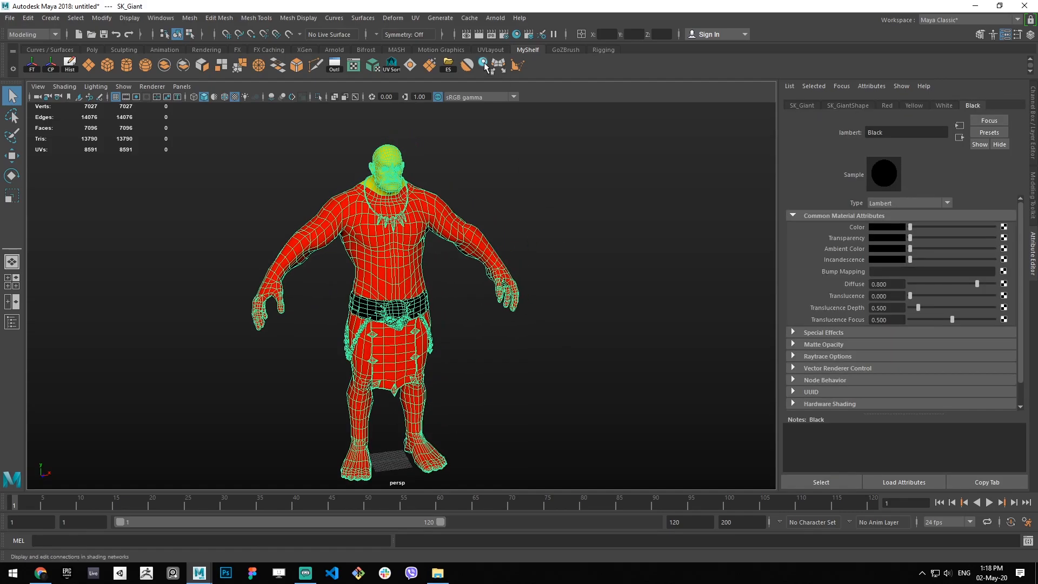
mouse_move(486, 68)
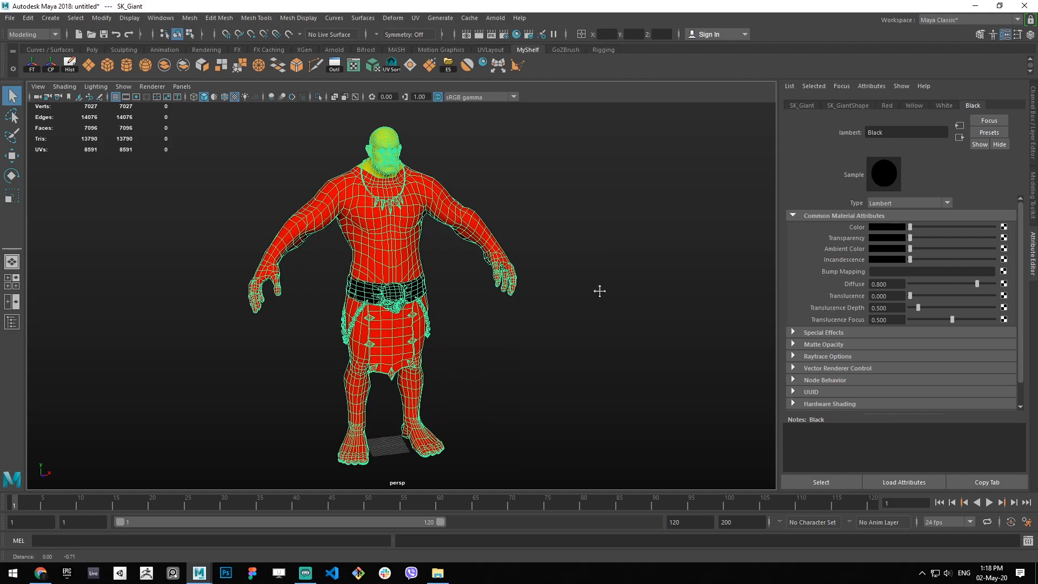
drag(599, 290, 640, 294)
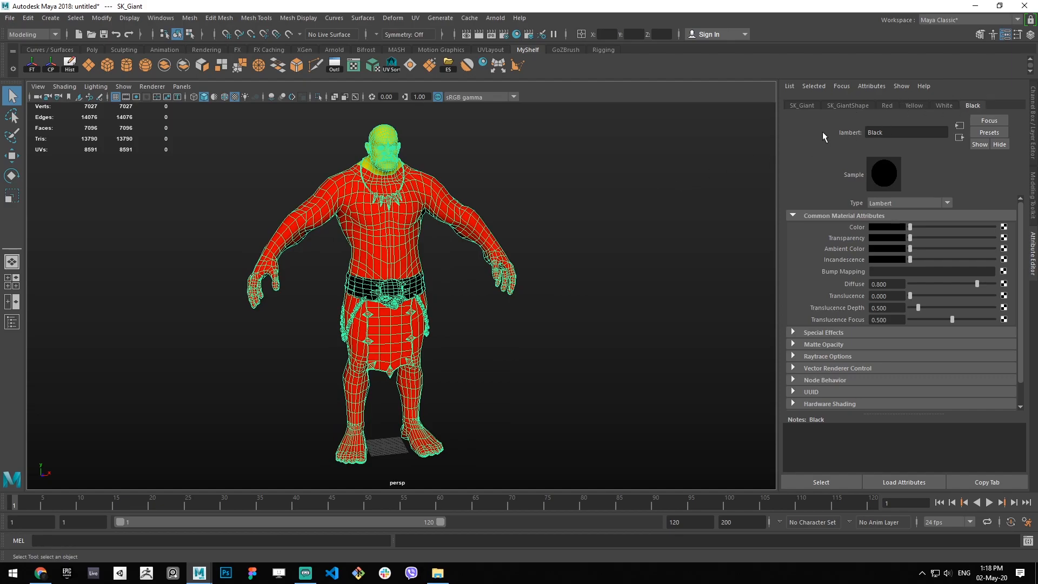
mouse_move(759, 128)
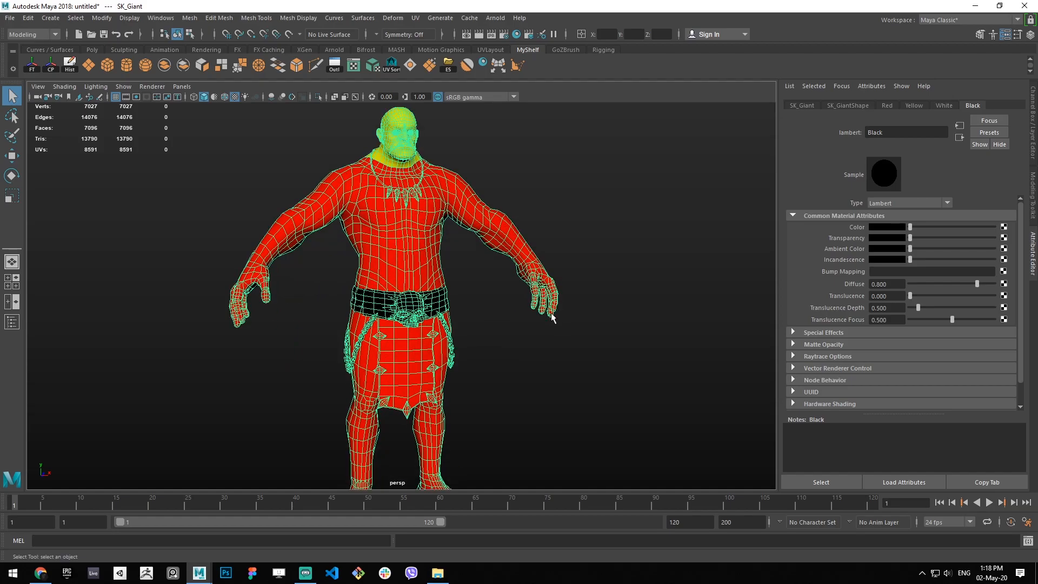
drag(553, 318, 489, 328)
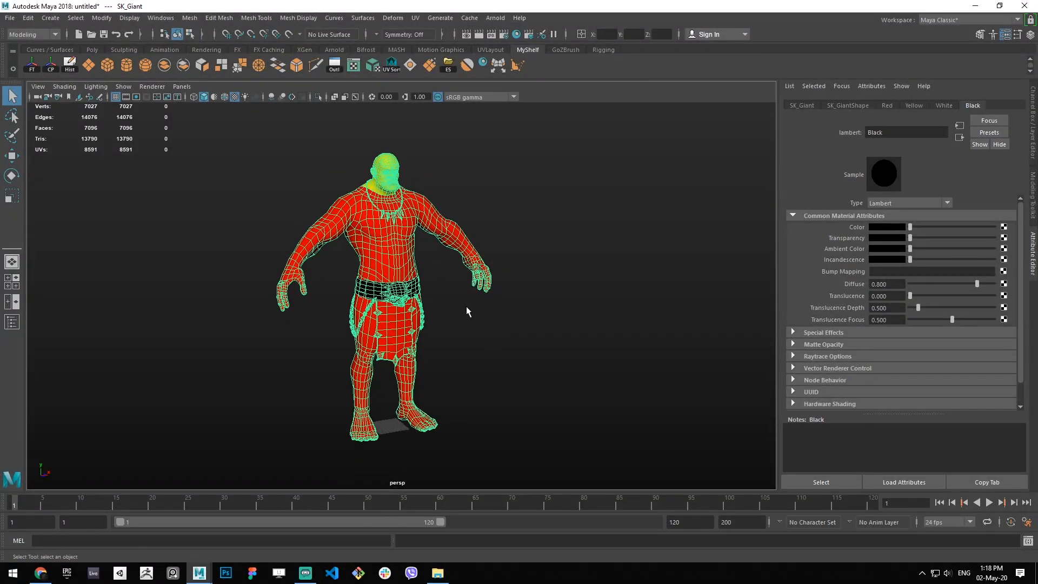
click(467, 311)
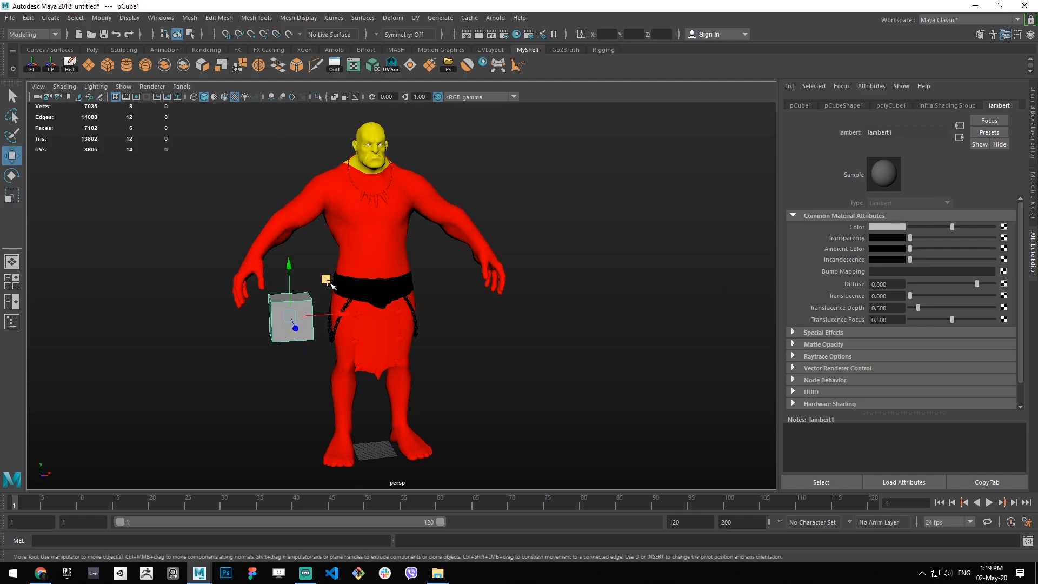
- Assign the Black belt material from Hypershade to the cube, then view the giant's back
right_click(325, 278)
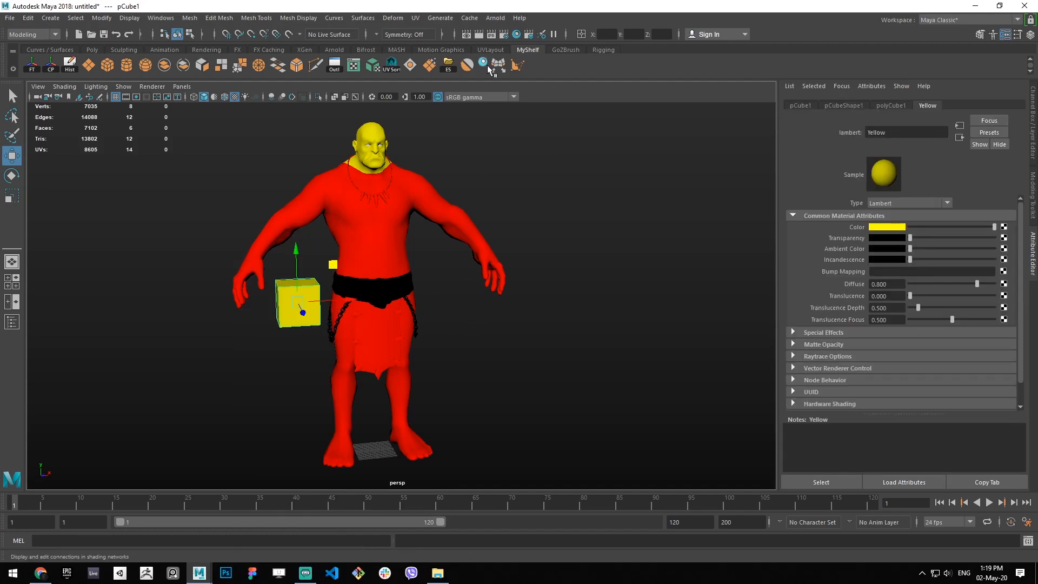
click(467, 63)
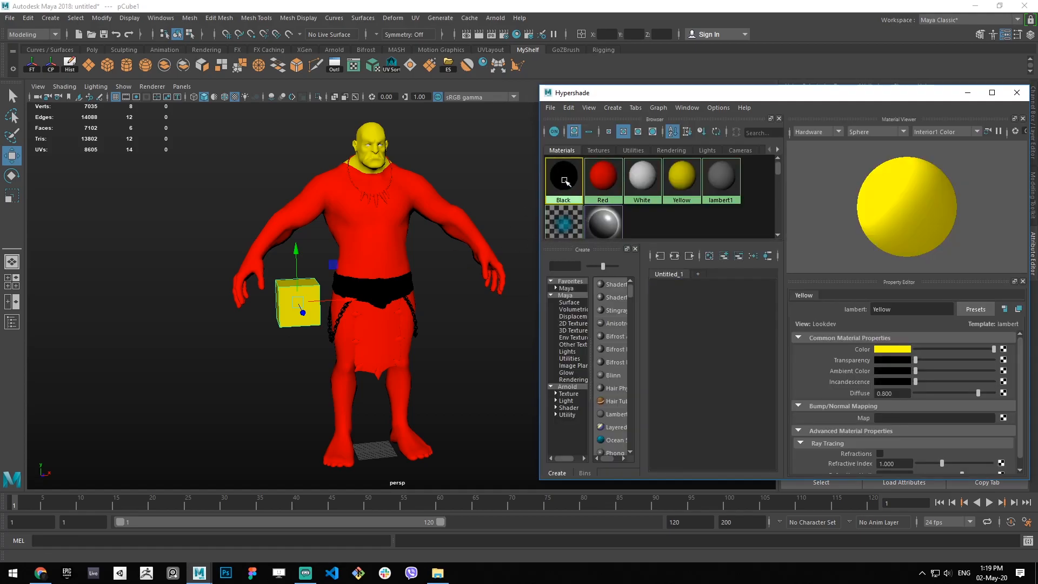
click(563, 178)
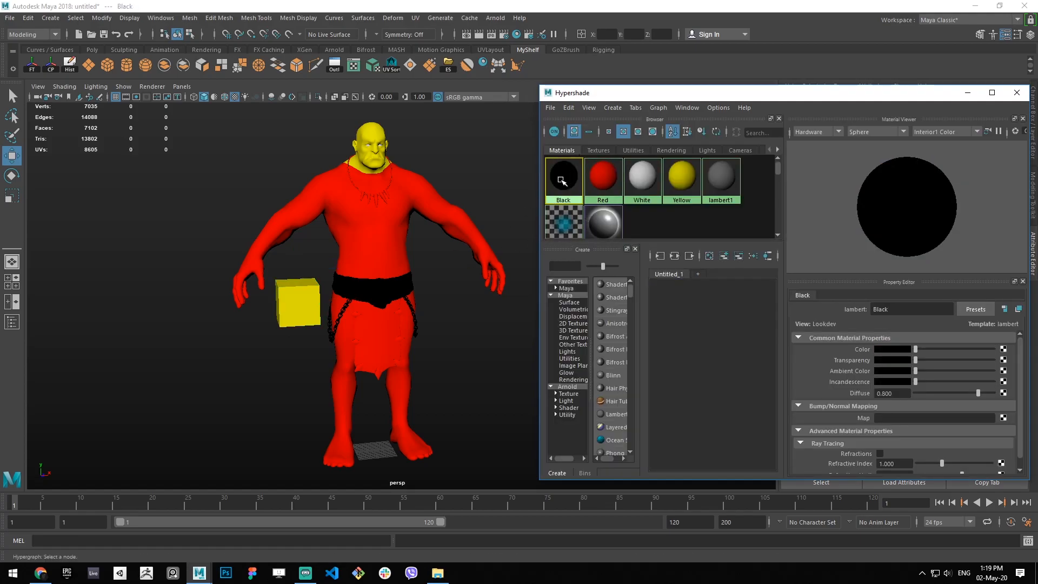
drag(562, 178, 297, 303)
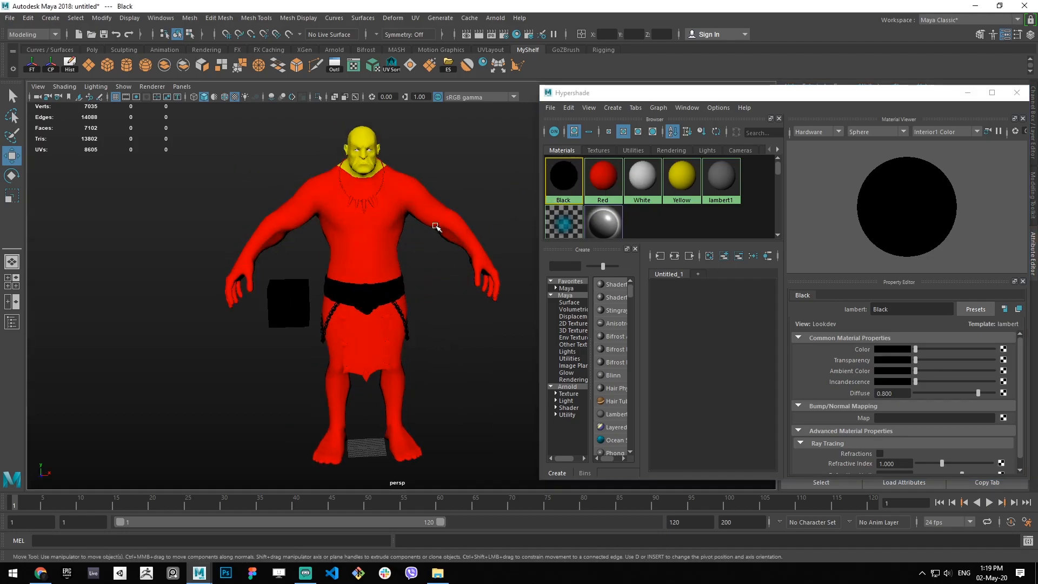
mouse_move(255, 316)
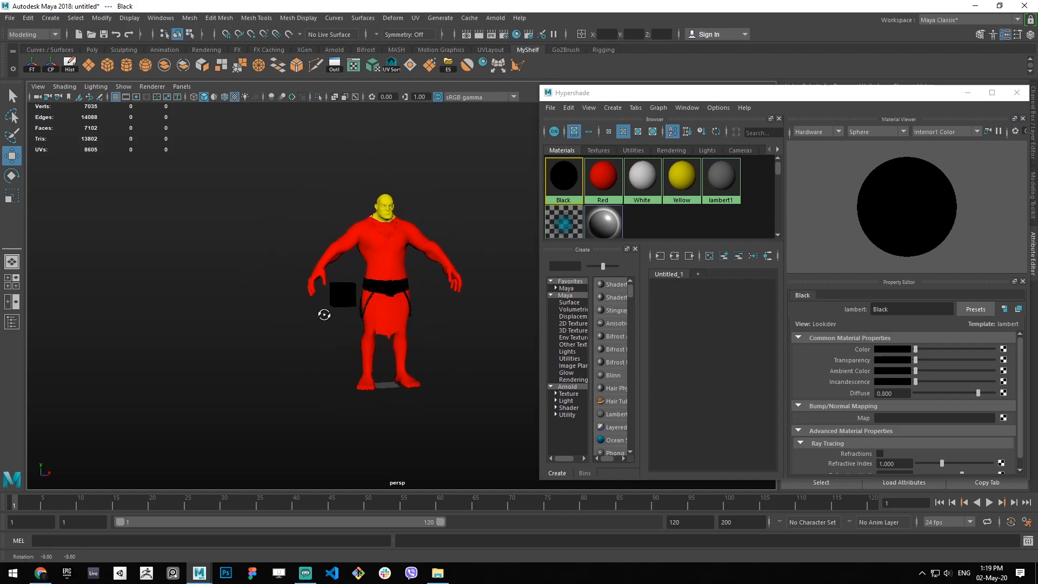
drag(324, 315, 576, 243)
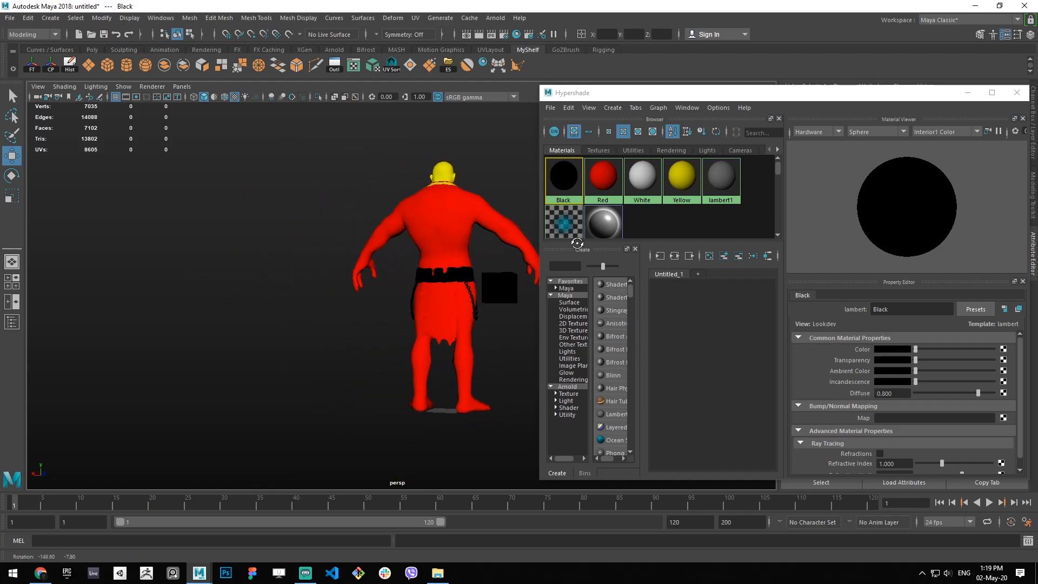